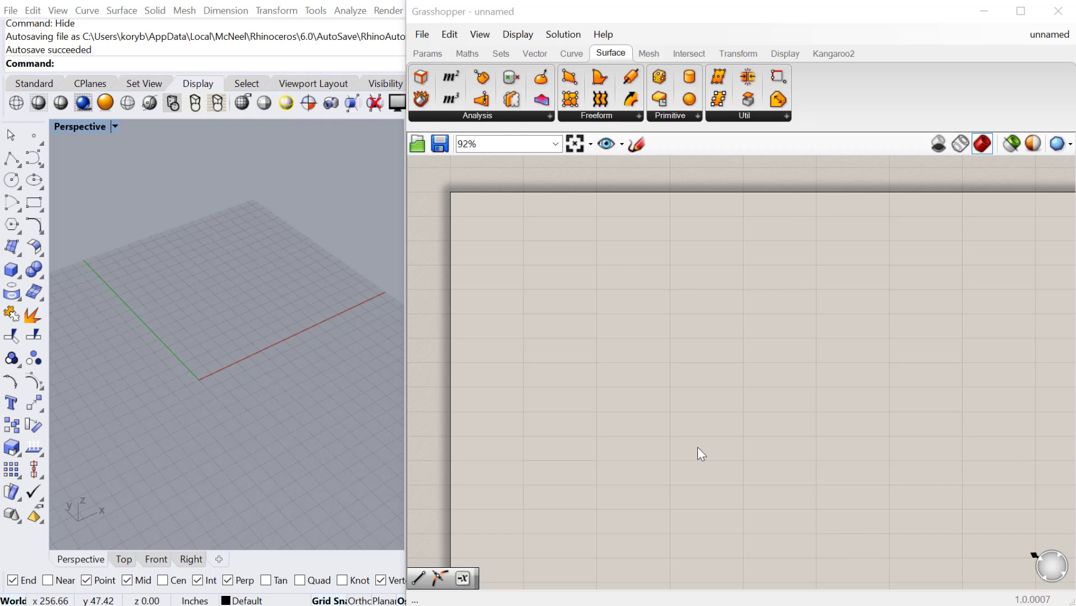
pyautogui.moveTo(557, 291)
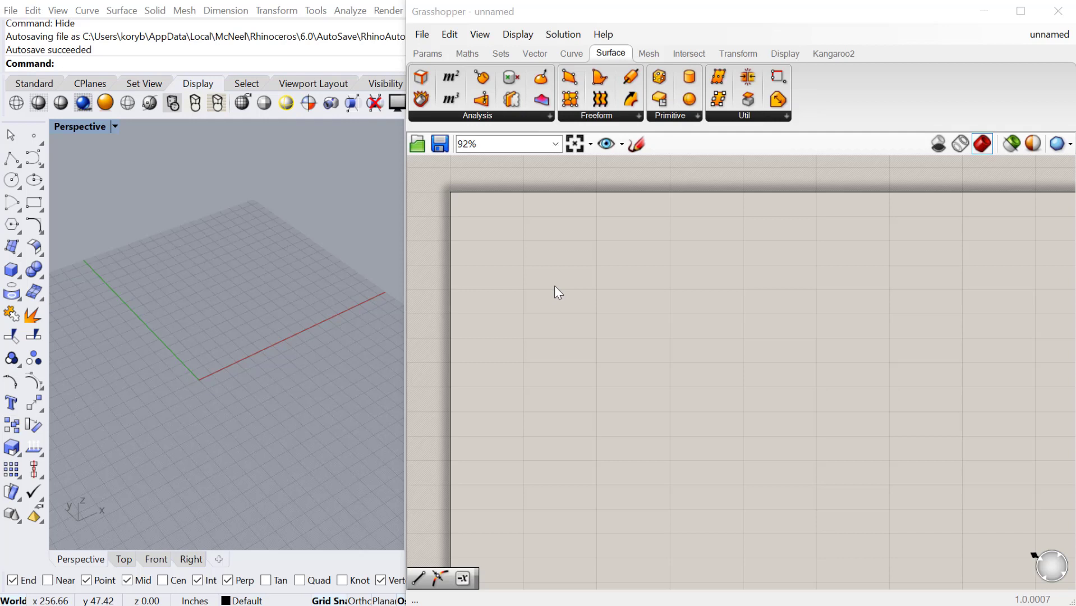
# Place a Square Grid component and set both Ex and Ey to 10 cells.
pyautogui.write('squa')
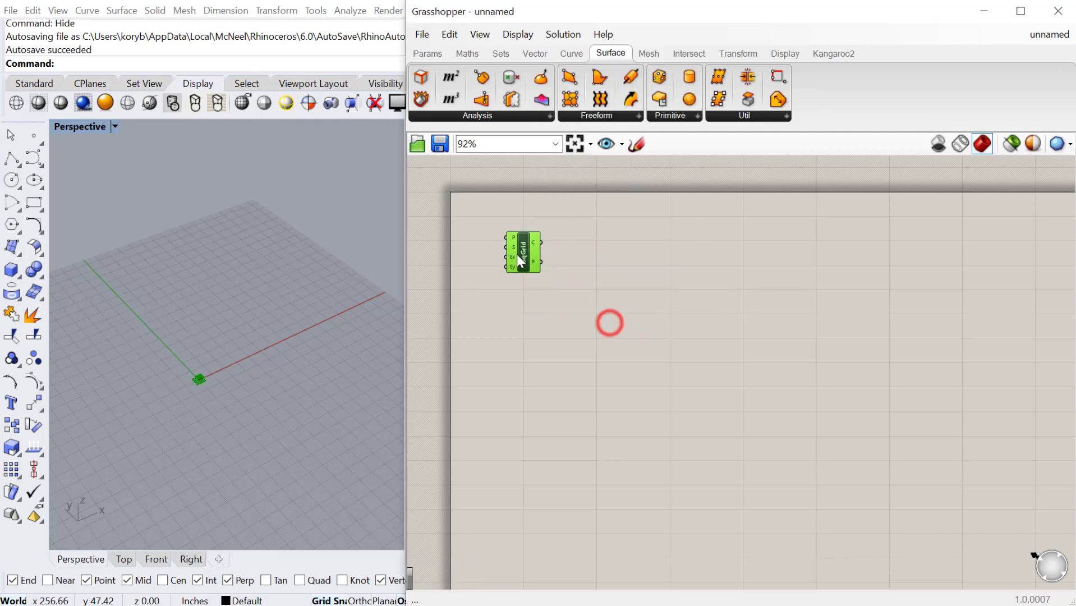
pyautogui.click(535, 53)
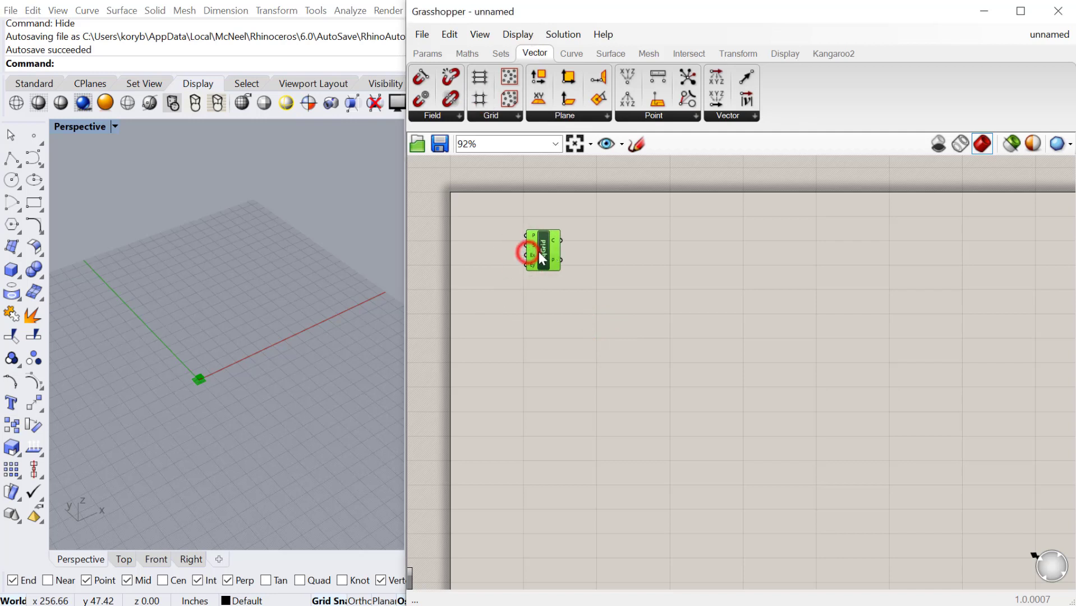
pyautogui.rightClick(535, 260)
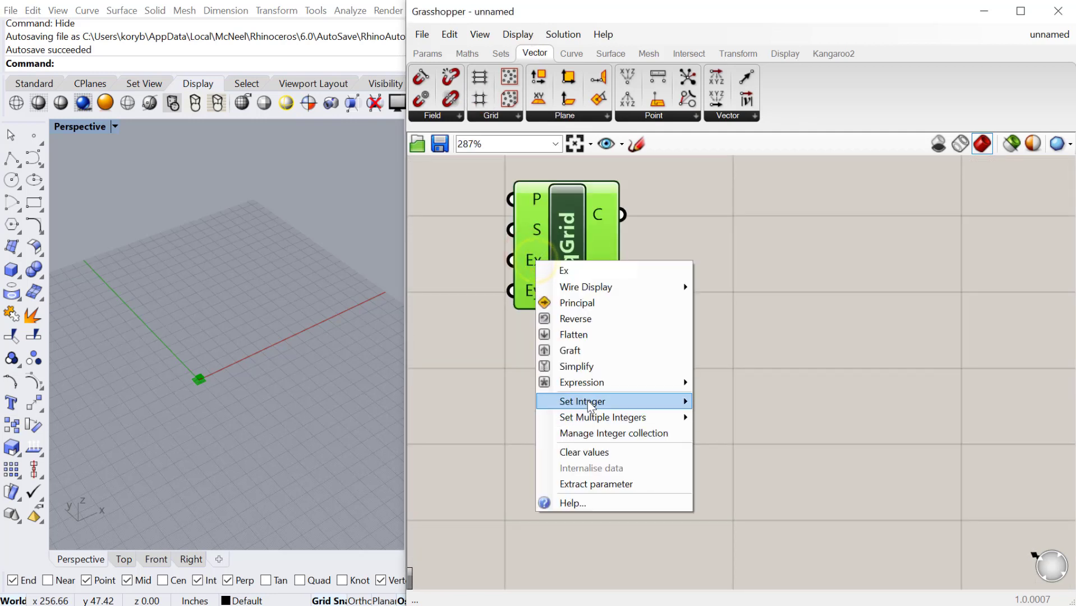
pyautogui.click(583, 401)
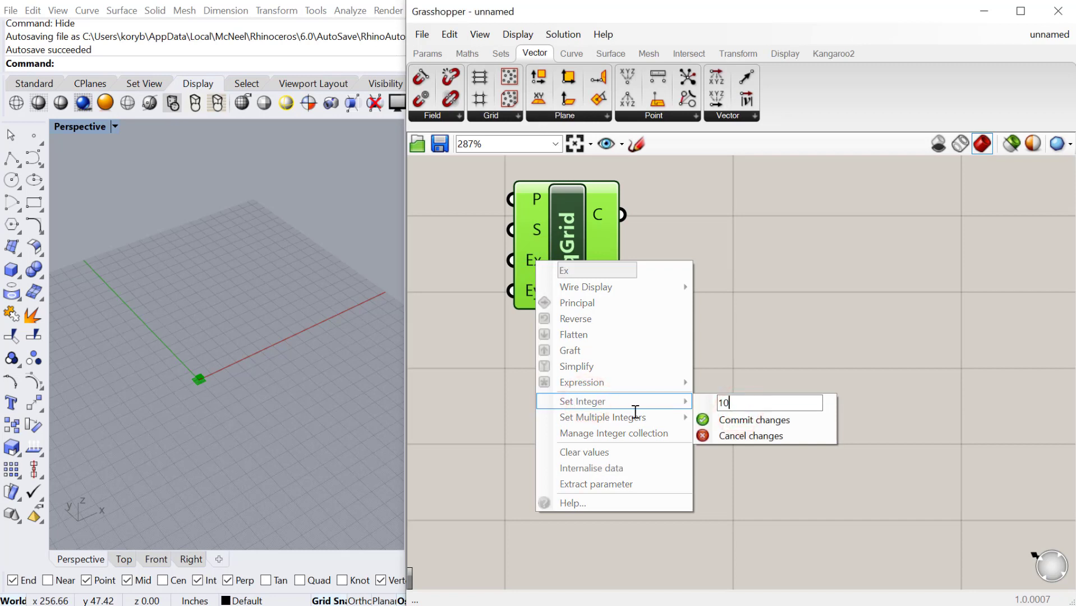
pyautogui.click(754, 419)
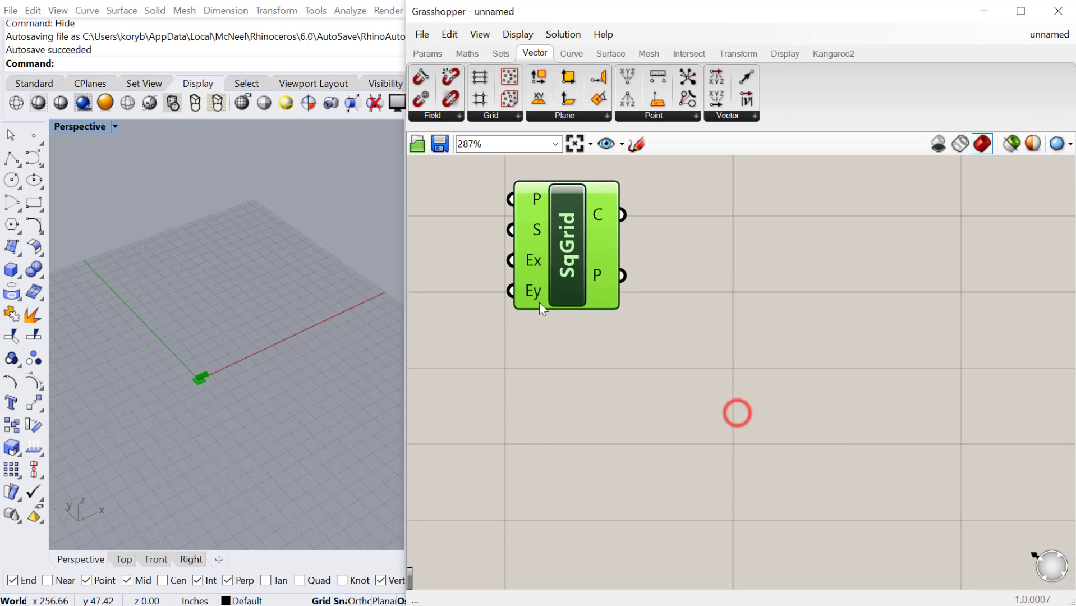
pyautogui.rightClick(535, 290)
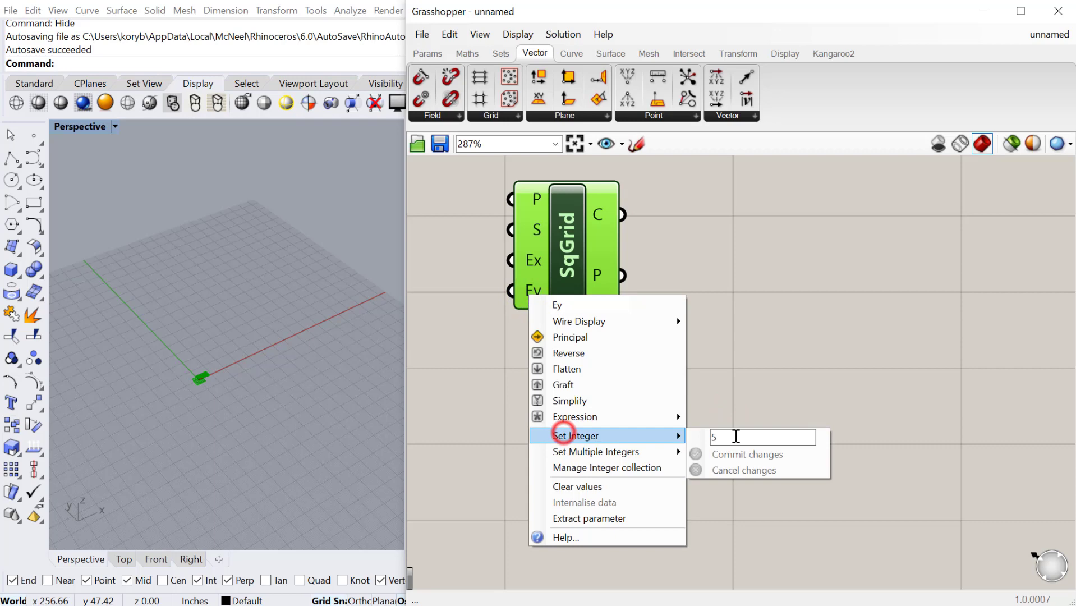
pyautogui.write('10')
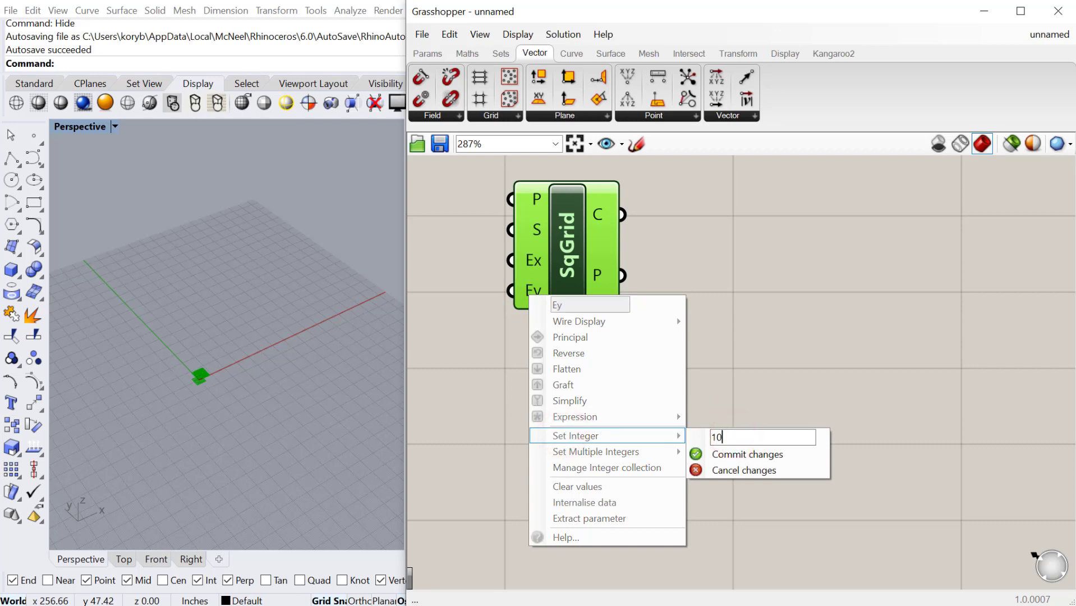
pyautogui.click(747, 454)
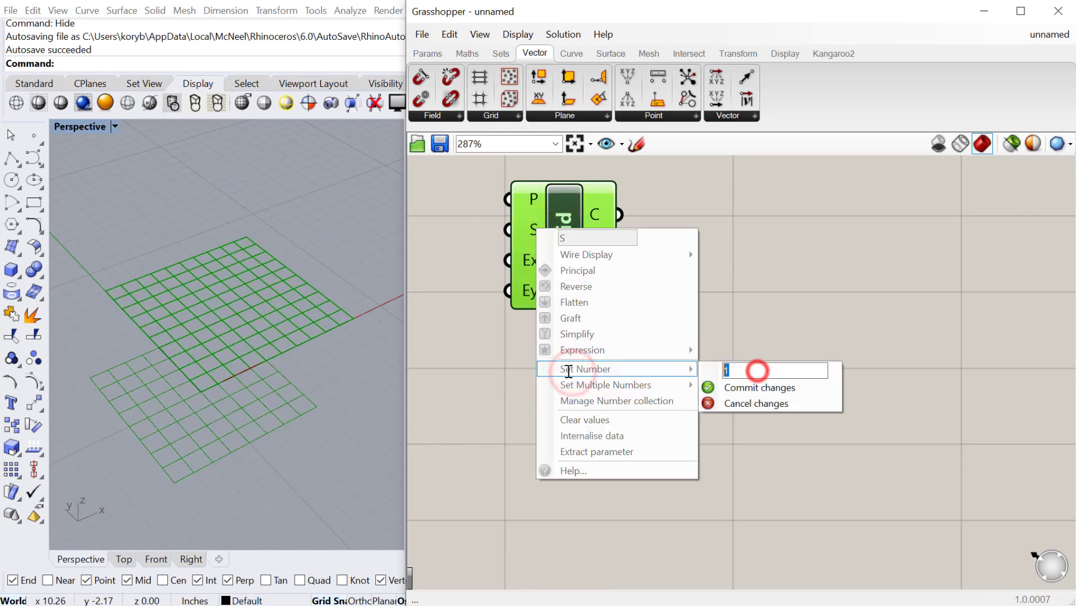
# Commit the new cell size and add a Point container fed by the grid's P output.
pyautogui.click(759, 387)
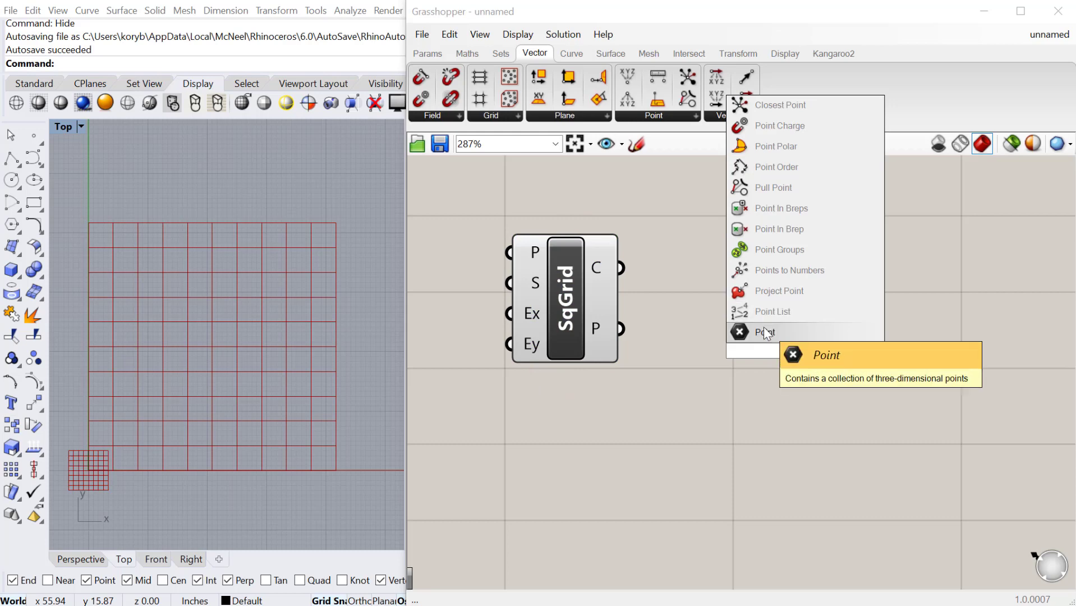
pyautogui.click(764, 332)
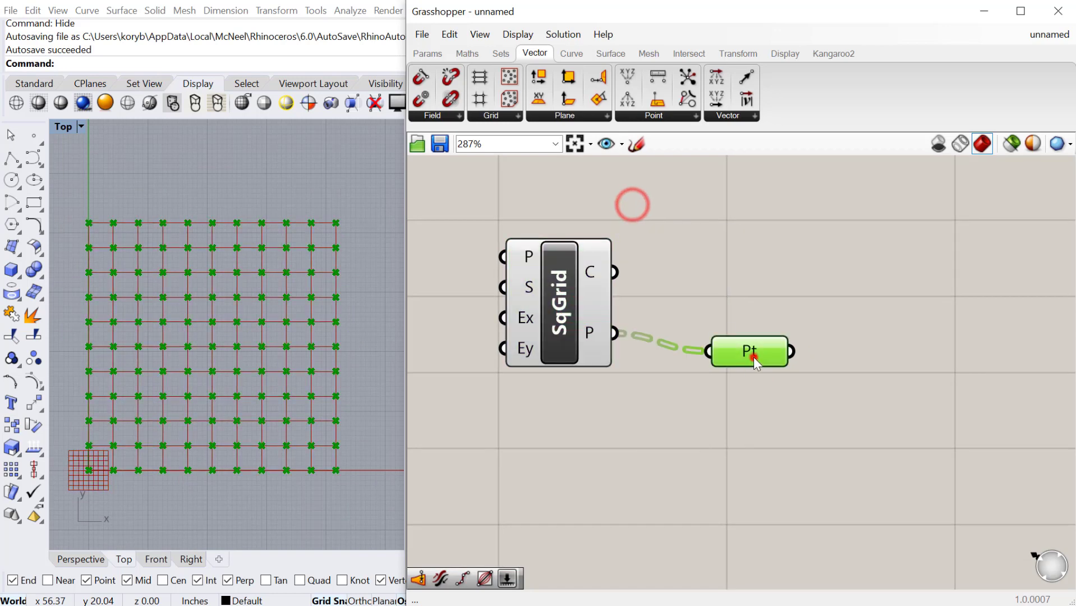
# Add a Param Viewer on the points, drawn as an 11-branch tree diagram.
pyautogui.doubleClick(749, 352)
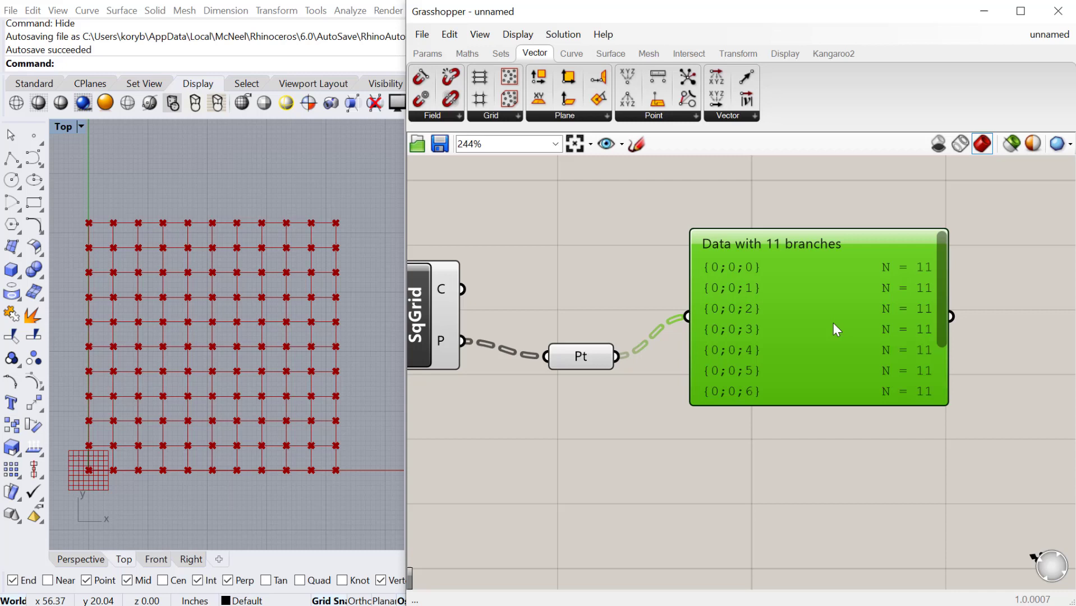
pyautogui.moveTo(787, 267)
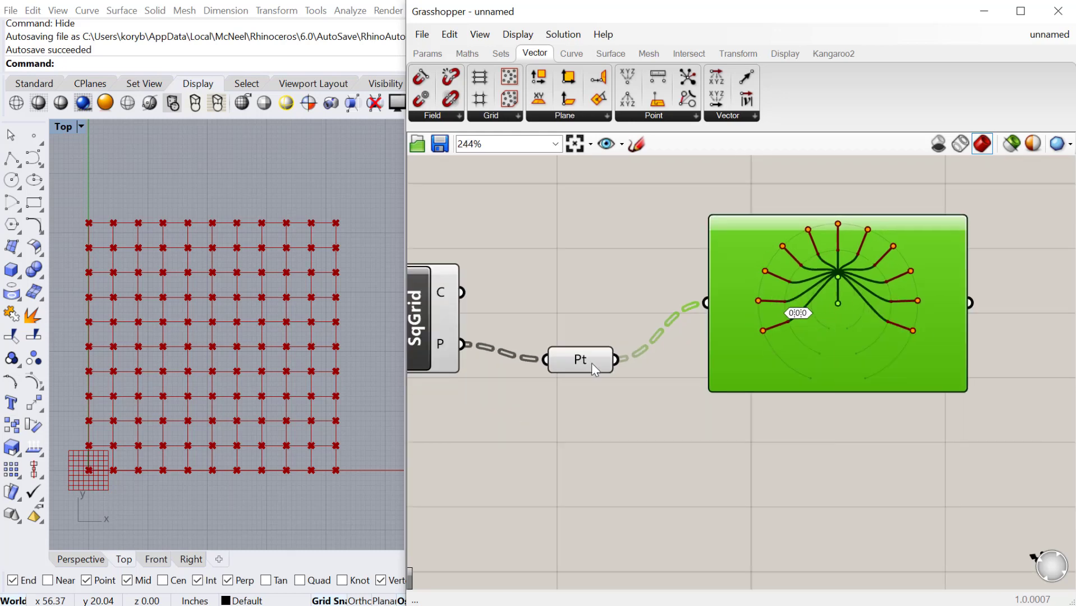
pyautogui.scroll(-3)
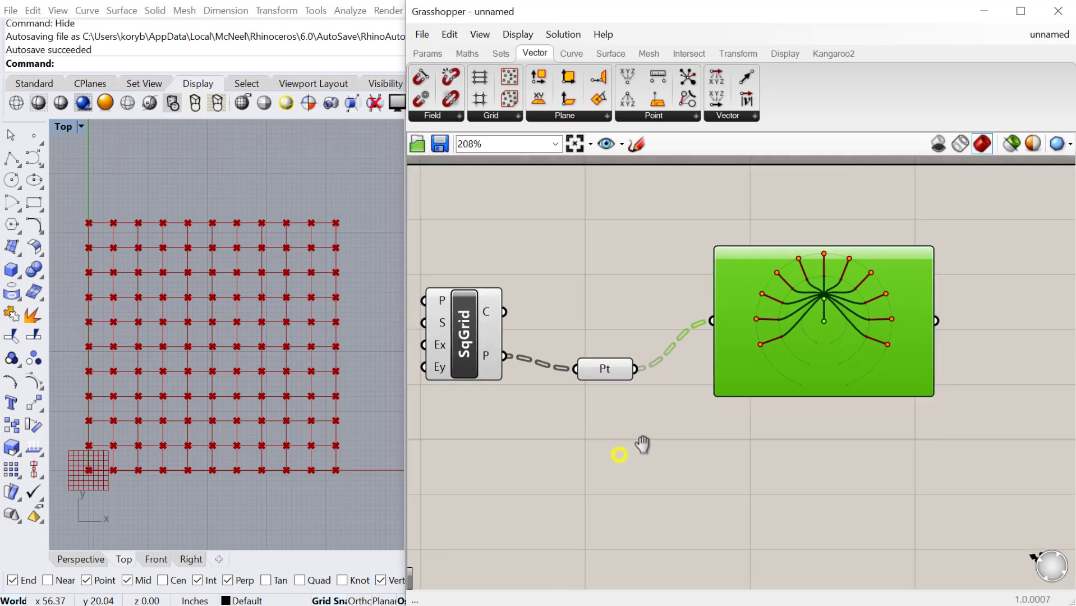
pyautogui.scroll(-3)
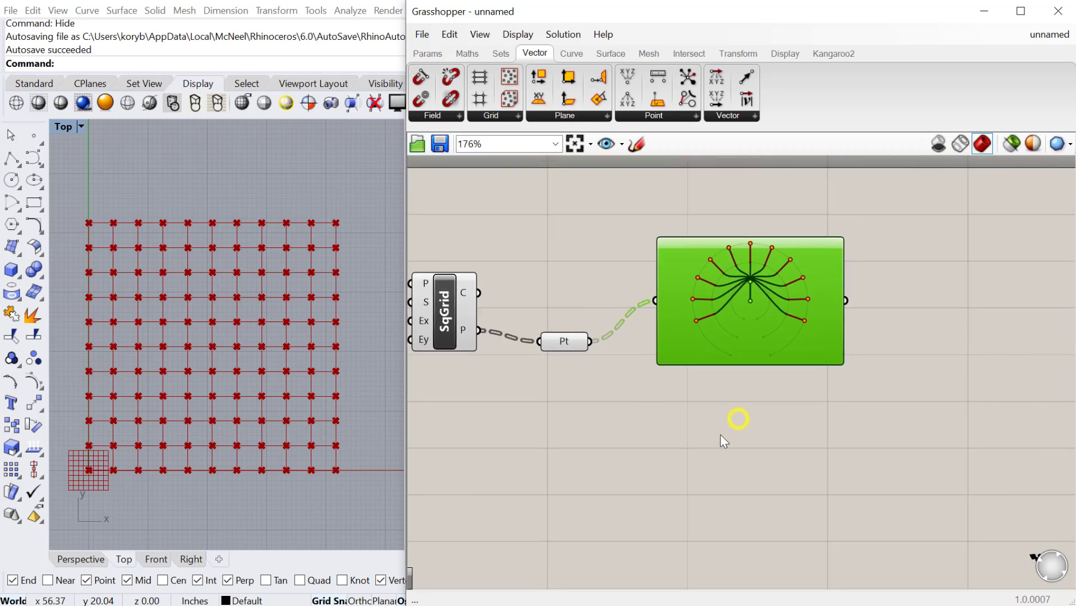
# Add a Panel wired to the Point output, listing coordinates like {0, 5, 0} per branch.
pyautogui.write('panel')
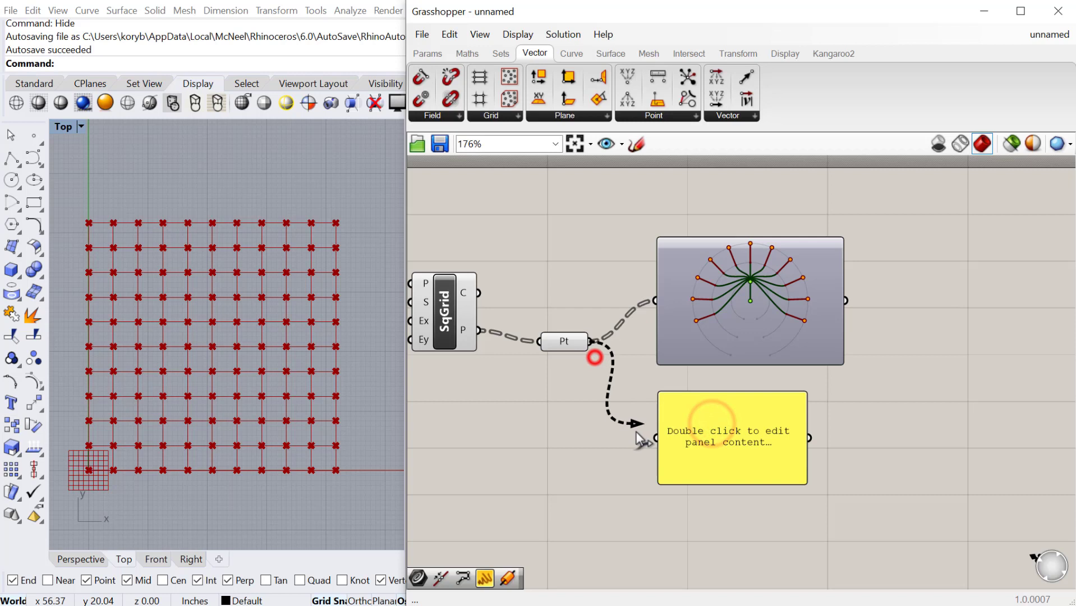
pyautogui.moveTo(732, 437); pyautogui.dragTo(982, 394)
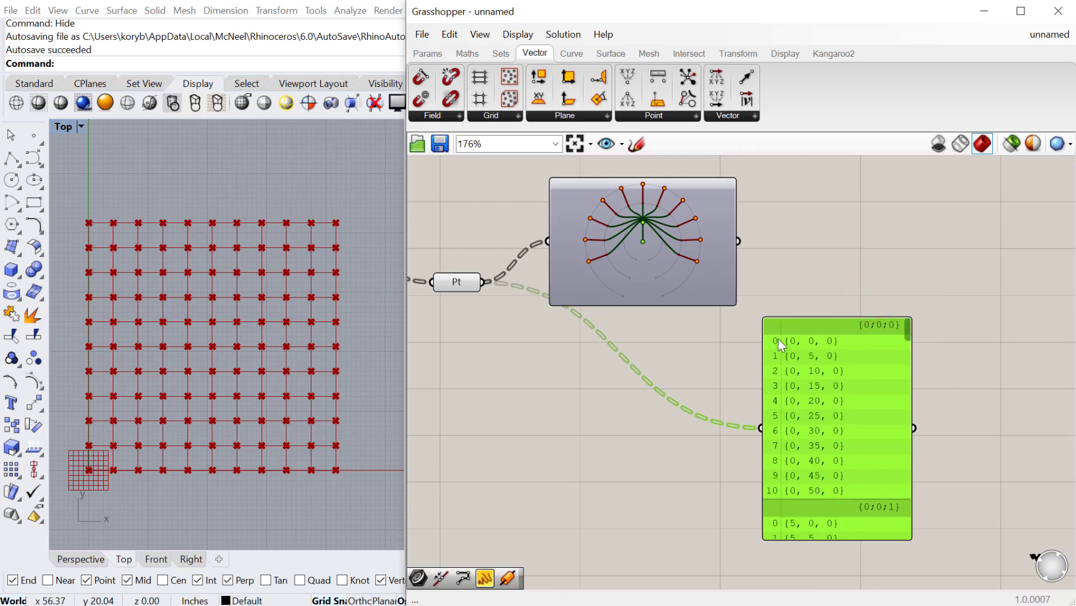
pyautogui.moveTo(776, 355)
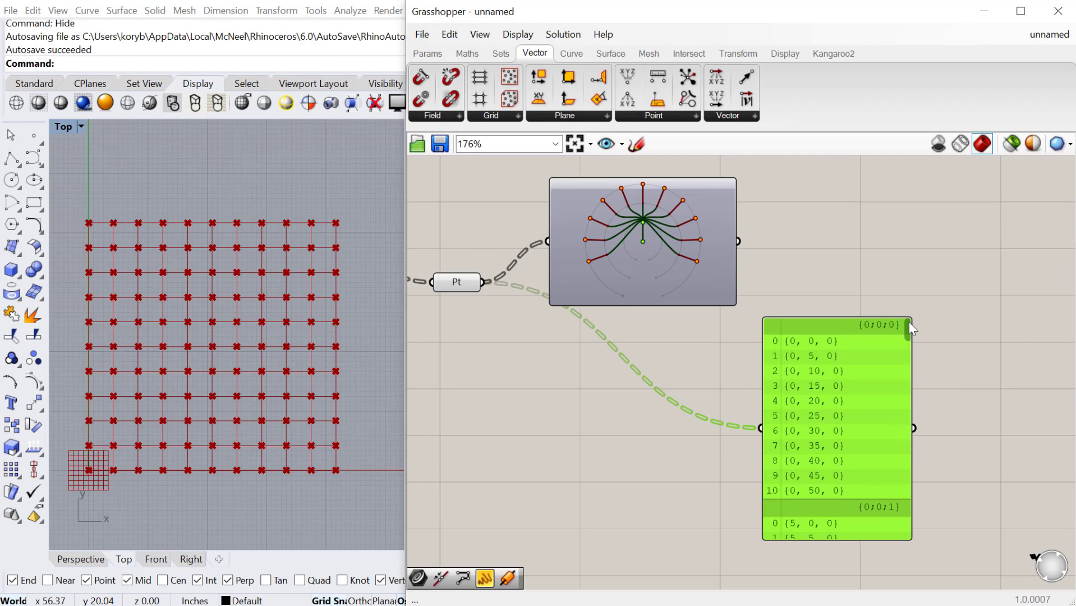
pyautogui.scroll(-3)
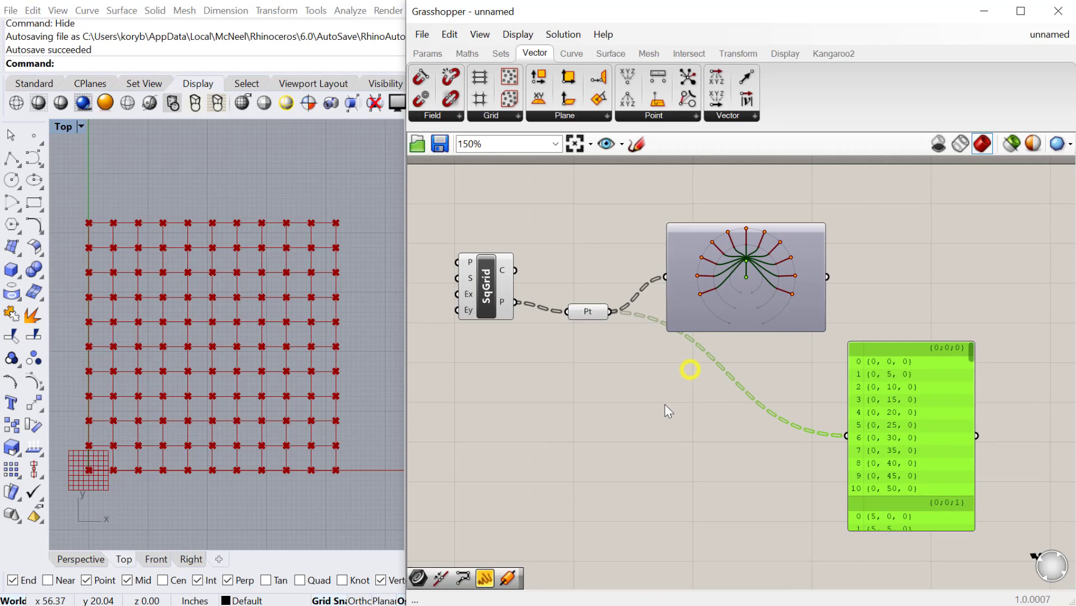
# Place a Point List on the grid points and adjust its label text size.
pyautogui.write('popint')
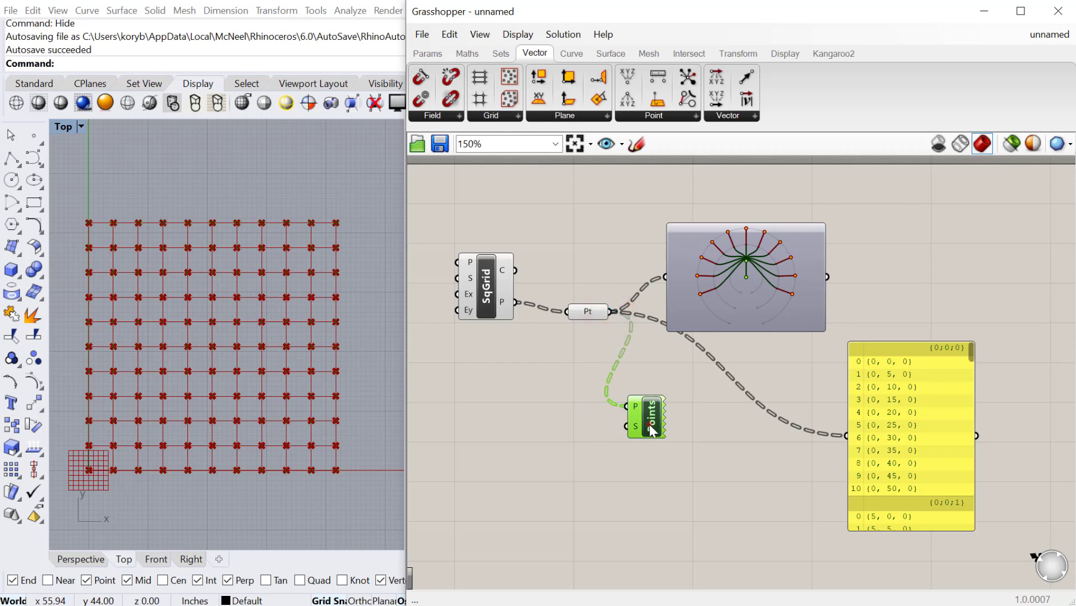
pyautogui.scroll(3)
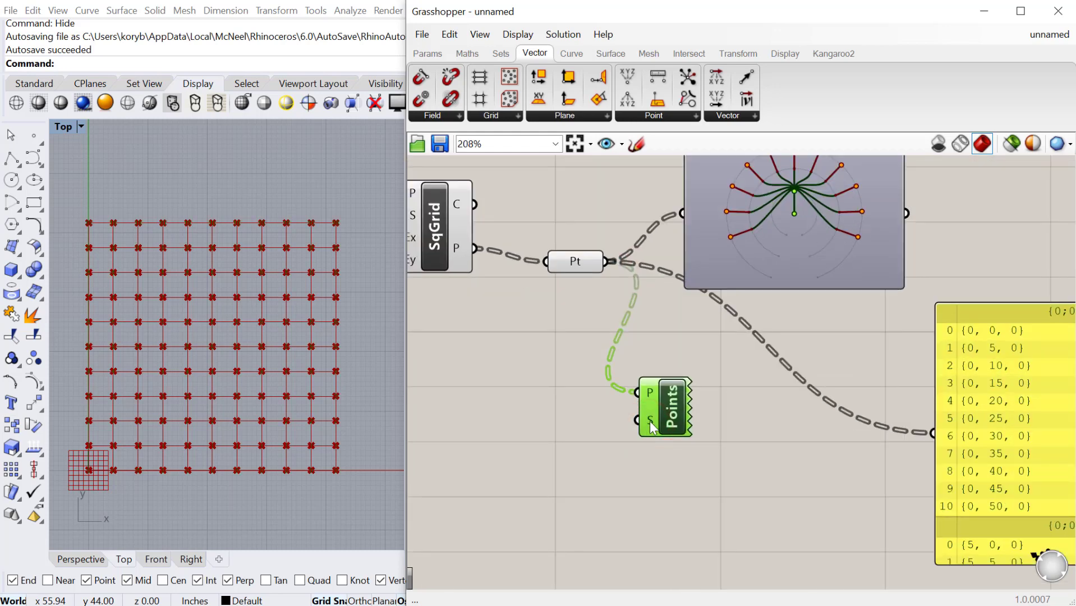
pyautogui.rightClick(649, 421)
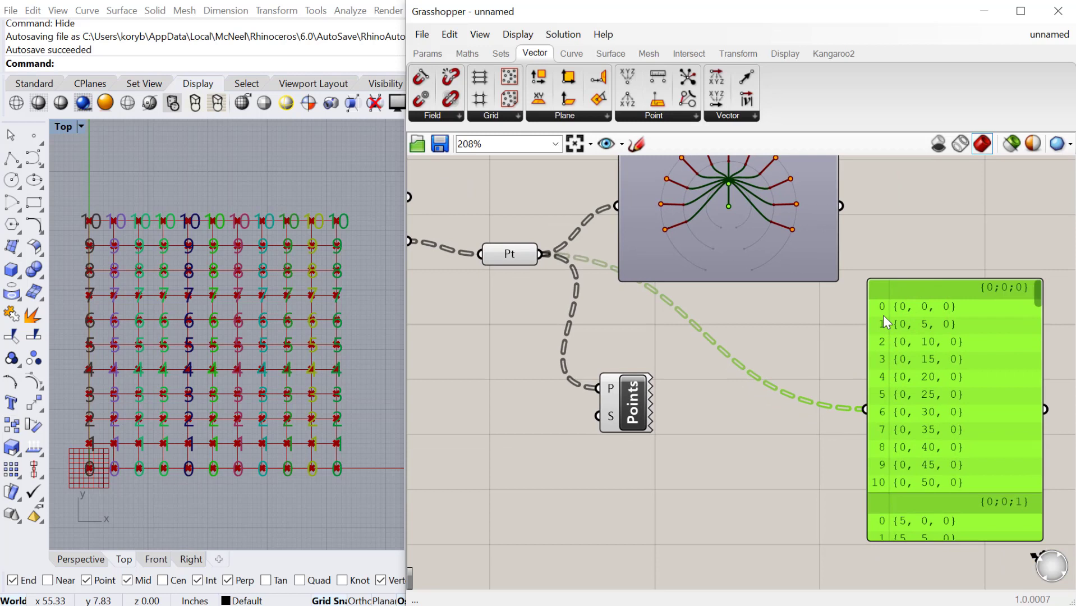
pyautogui.moveTo(76, 477)
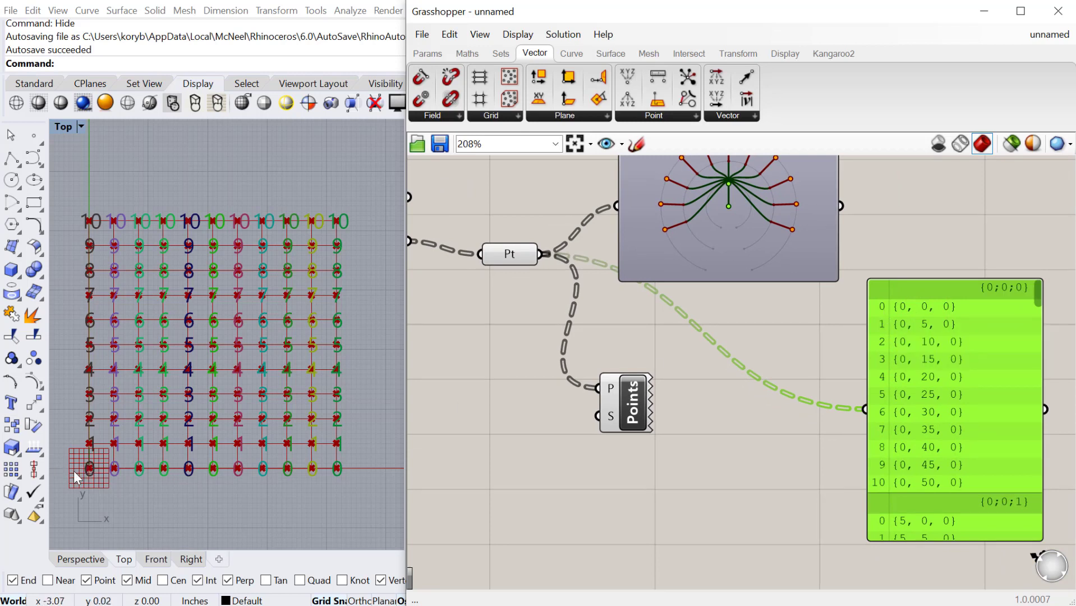
pyautogui.moveTo(91, 479)
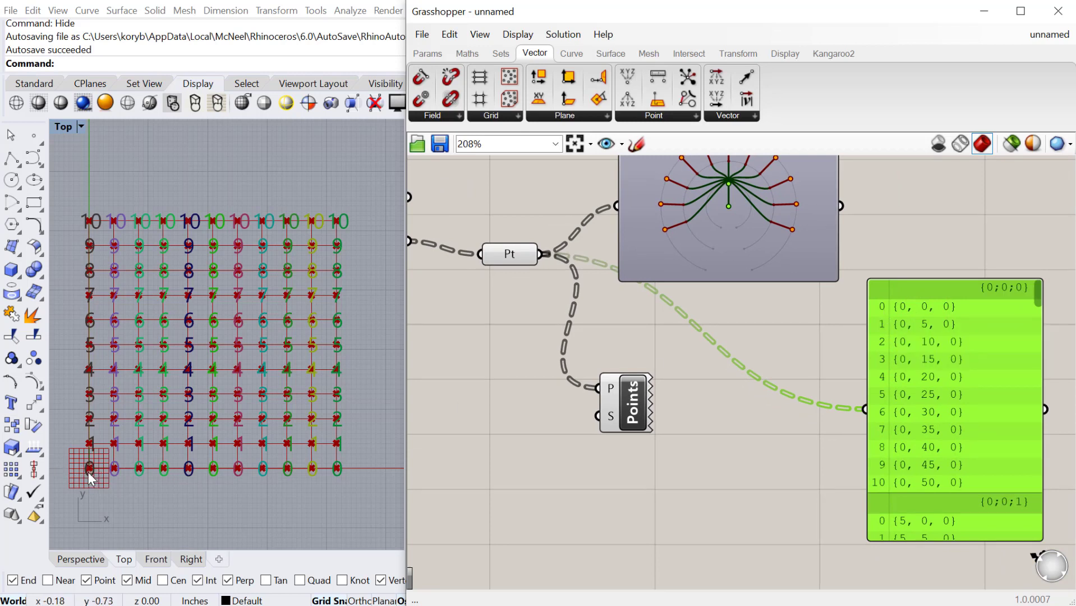
pyautogui.moveTo(90, 443)
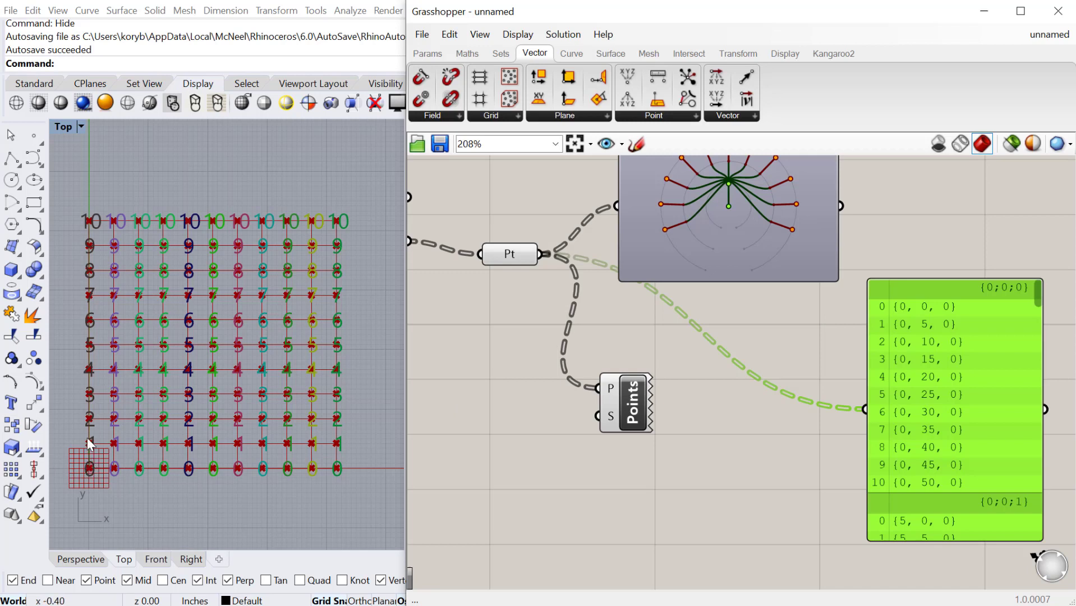
pyautogui.moveTo(920, 313)
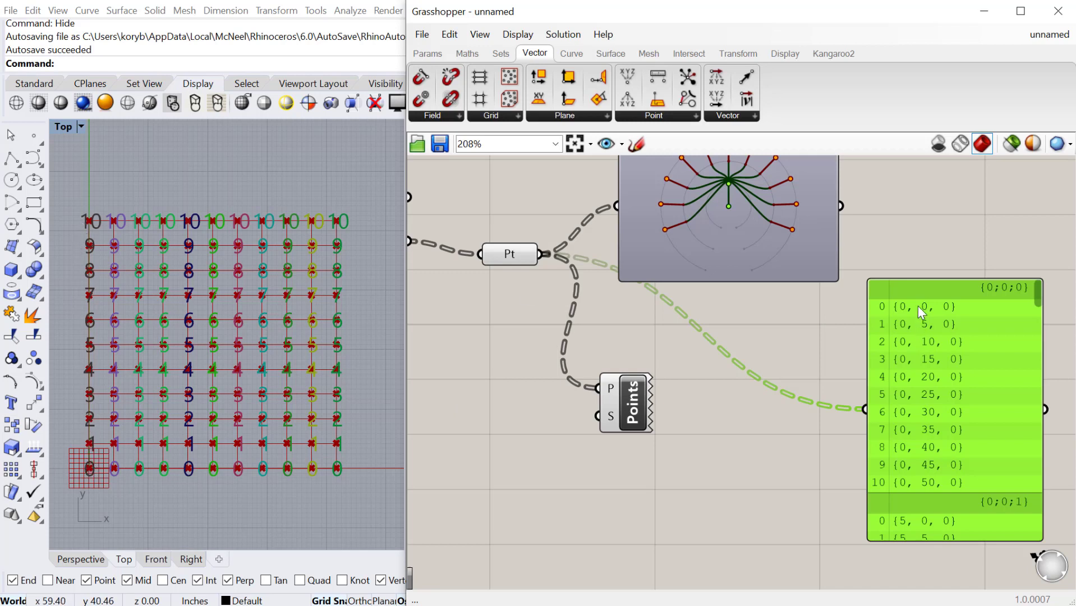
pyautogui.moveTo(909, 391)
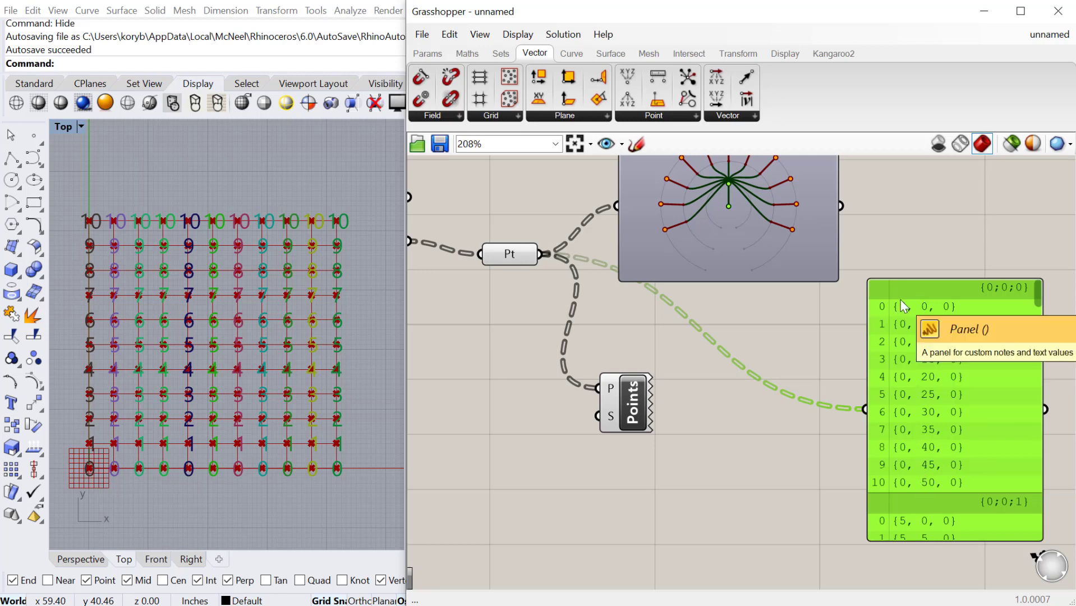
pyautogui.moveTo(81, 219)
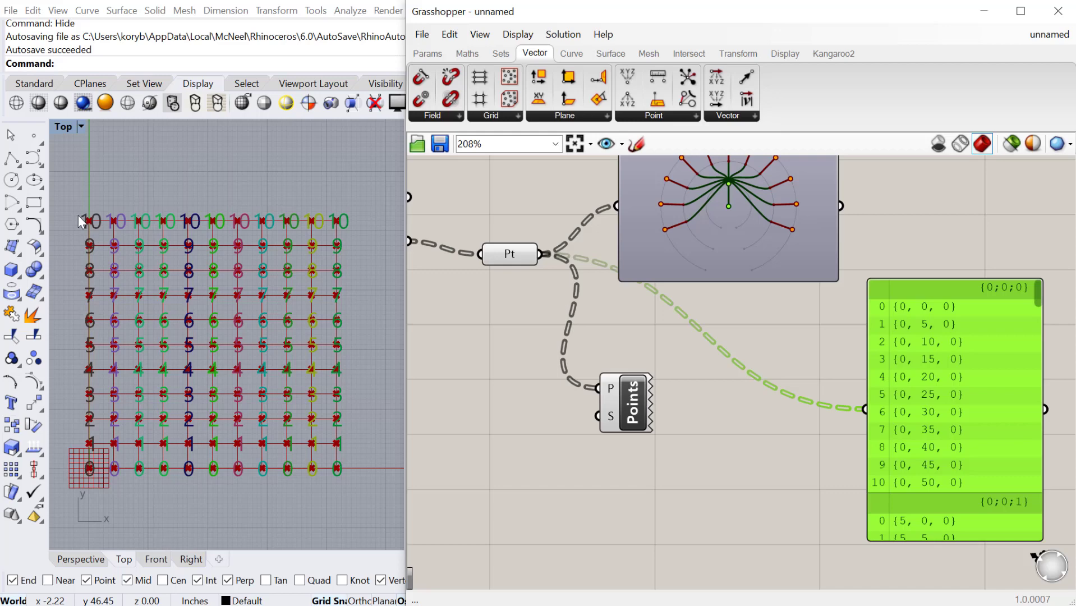
pyautogui.moveTo(910, 323)
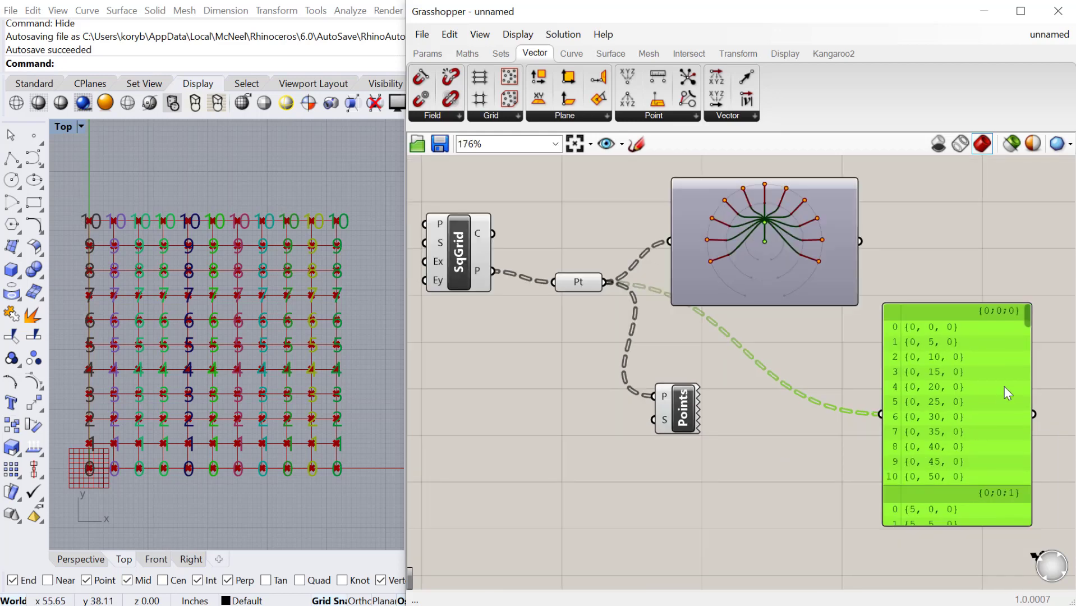
pyautogui.moveTo(757, 373)
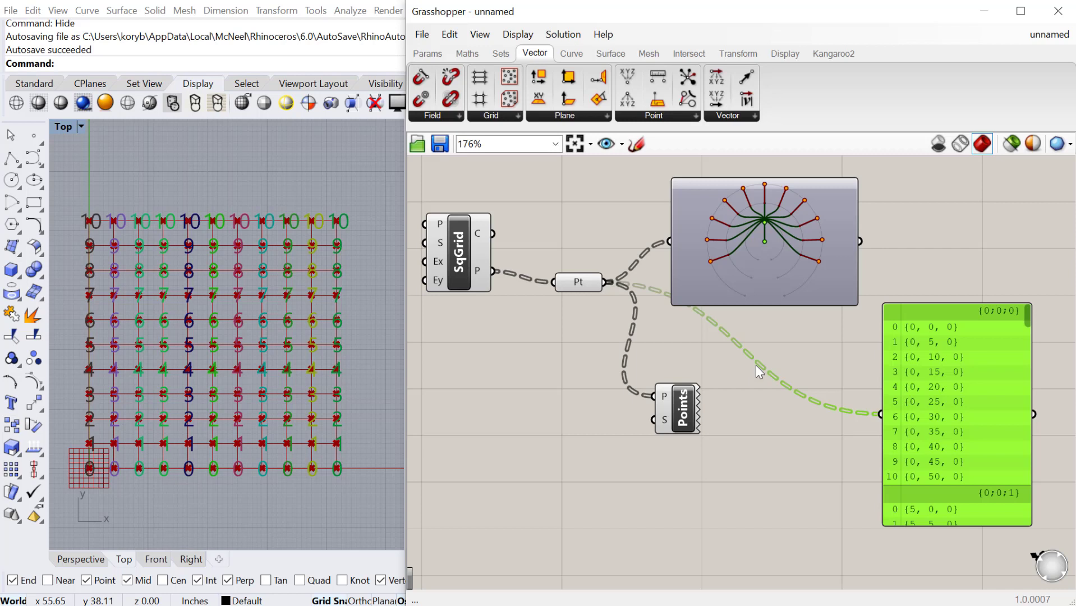
# Add a Graft Tree on the points so each point gets its own branch, like {0;0;0;3}.
pyautogui.scroll(-3)
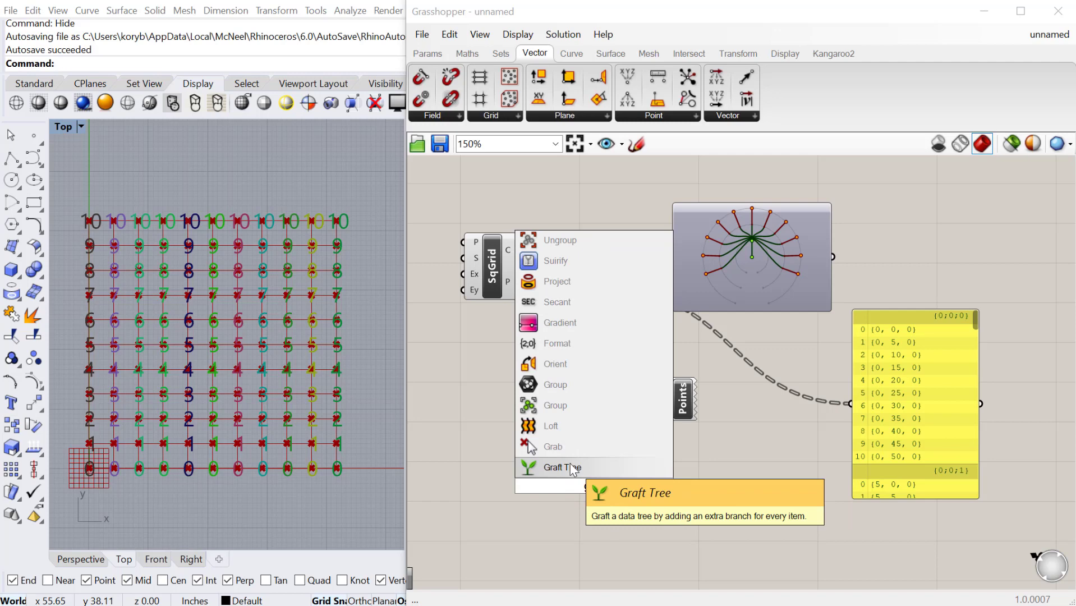
pyautogui.click(560, 467)
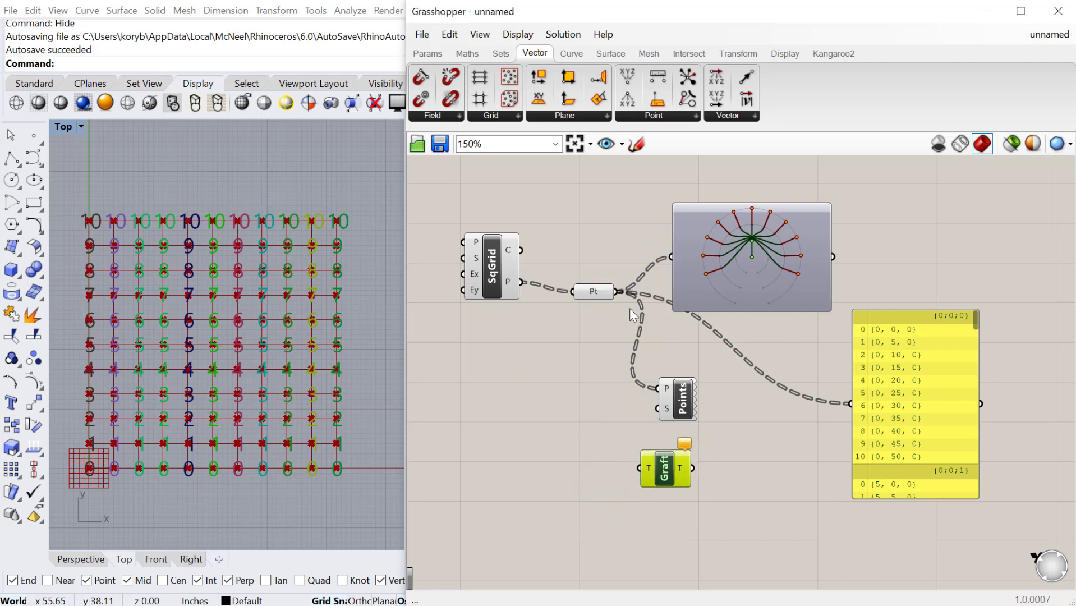
pyautogui.click(649, 468)
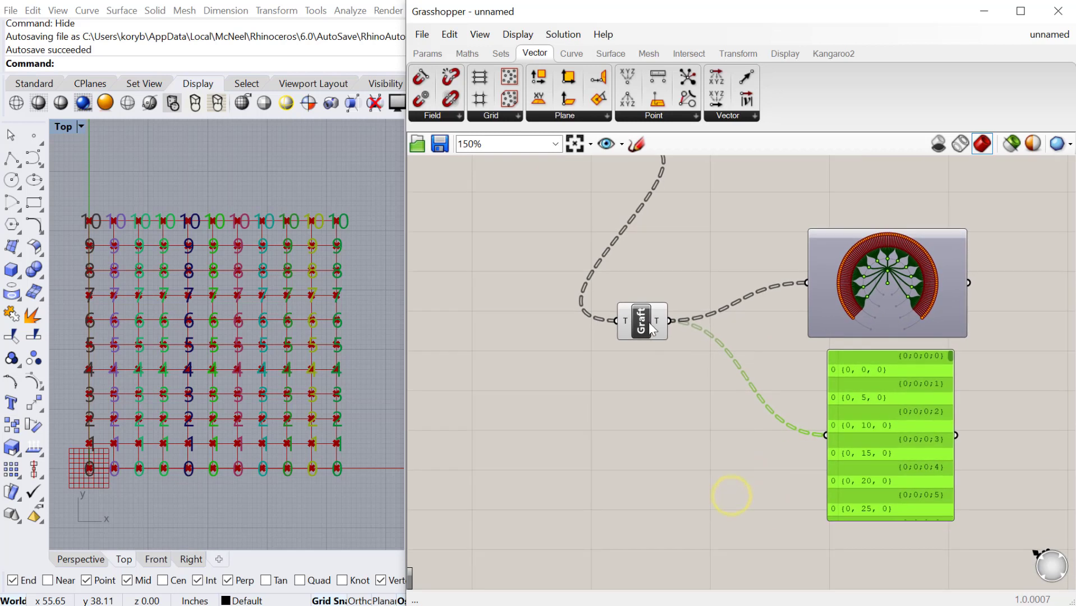
pyautogui.moveTo(856, 406)
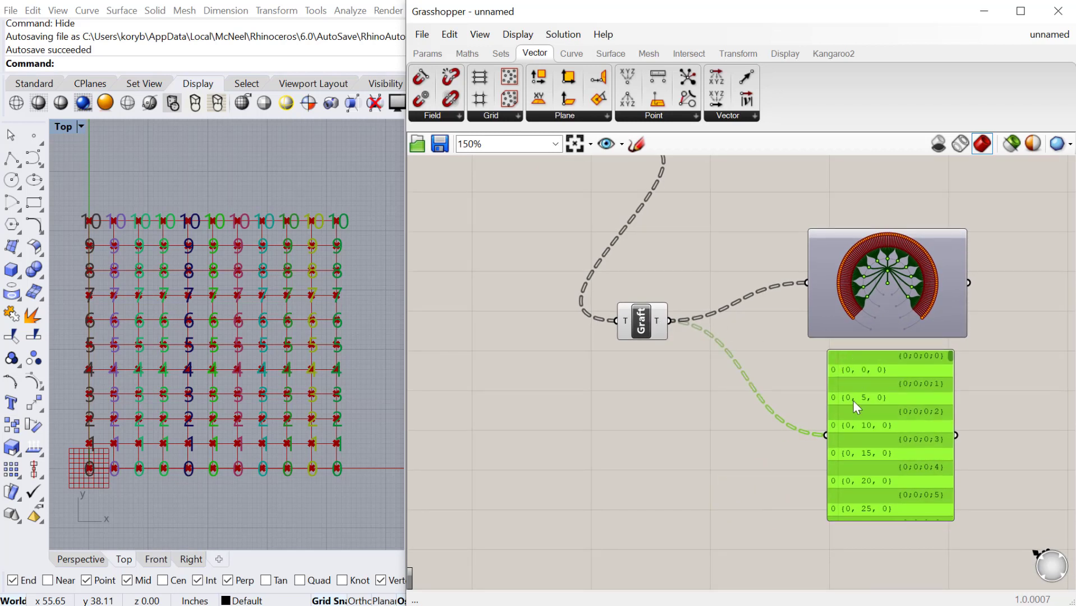
pyautogui.moveTo(367, 423)
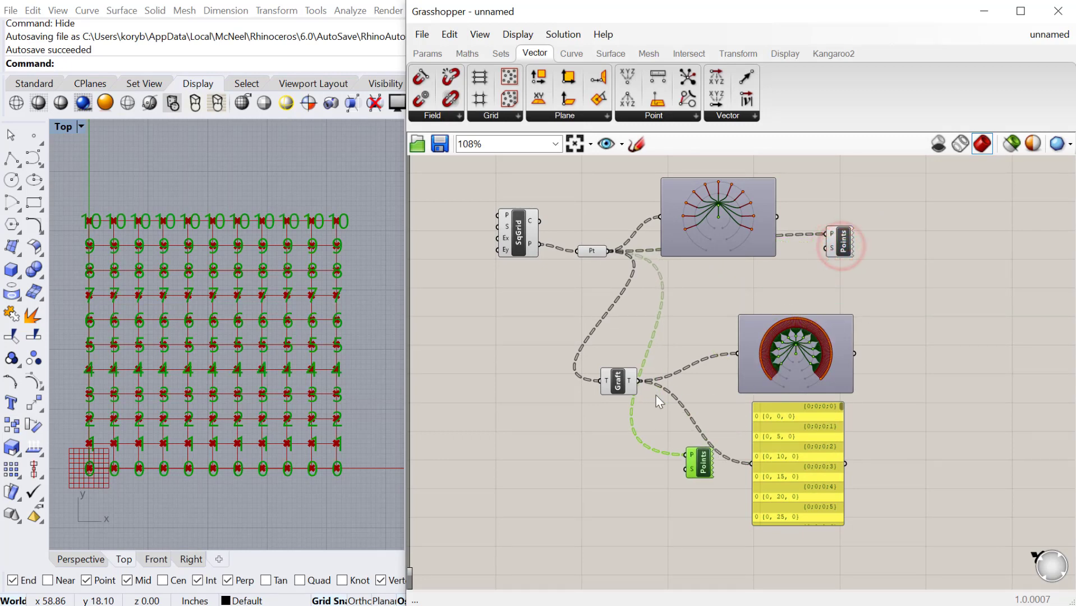
# Spread the components apart on the canvas to make room for Flatten.
pyautogui.moveTo(652, 210); pyautogui.dragTo(961, 276)
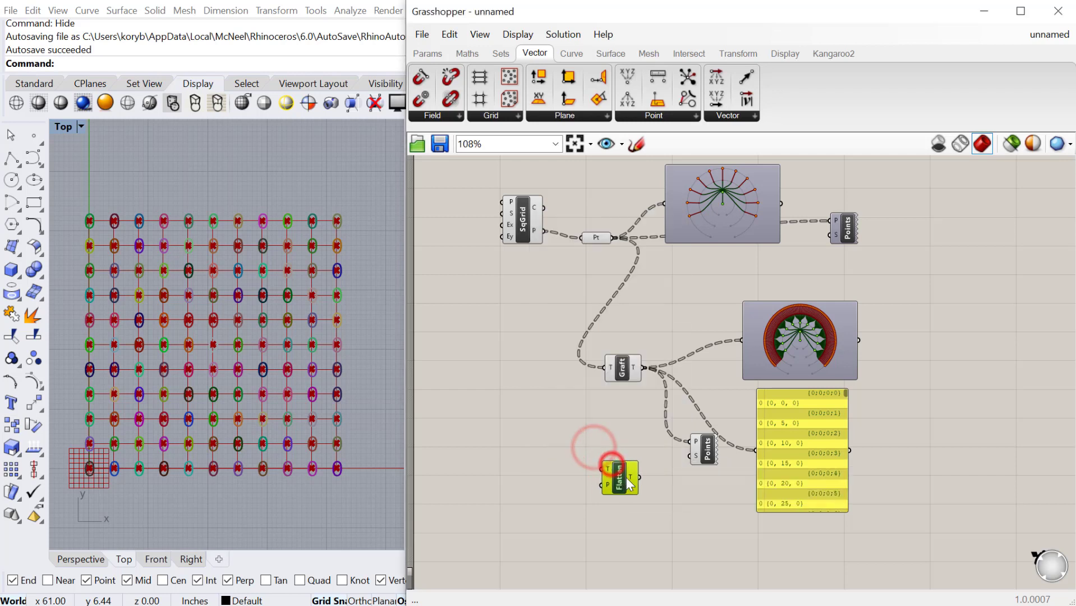
# Wire the grid points into Flatten's T input and select the grafted components.
pyautogui.click(501, 53)
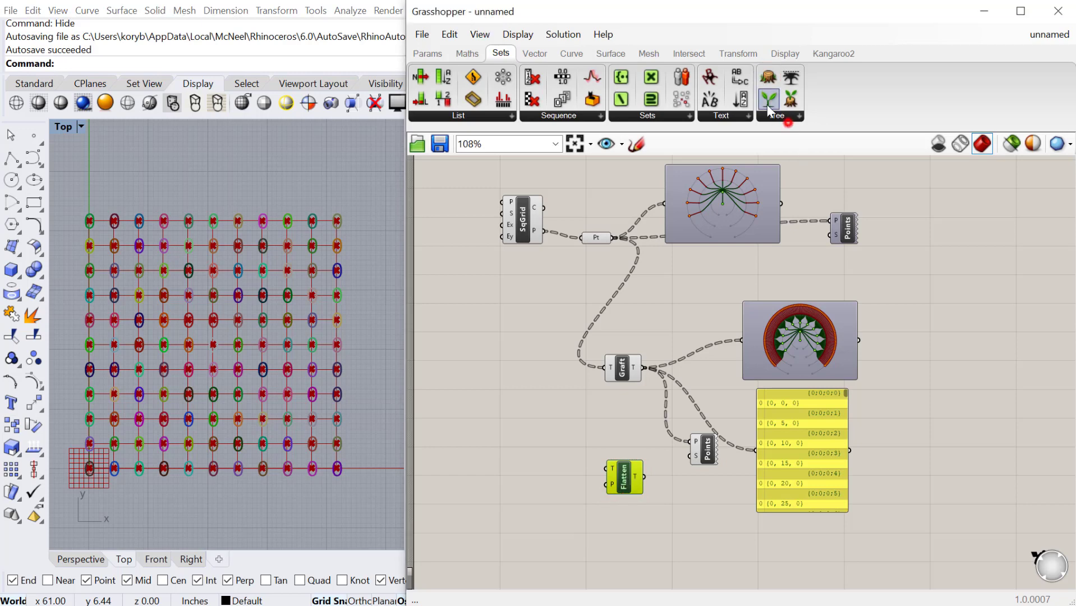
pyautogui.click(768, 99)
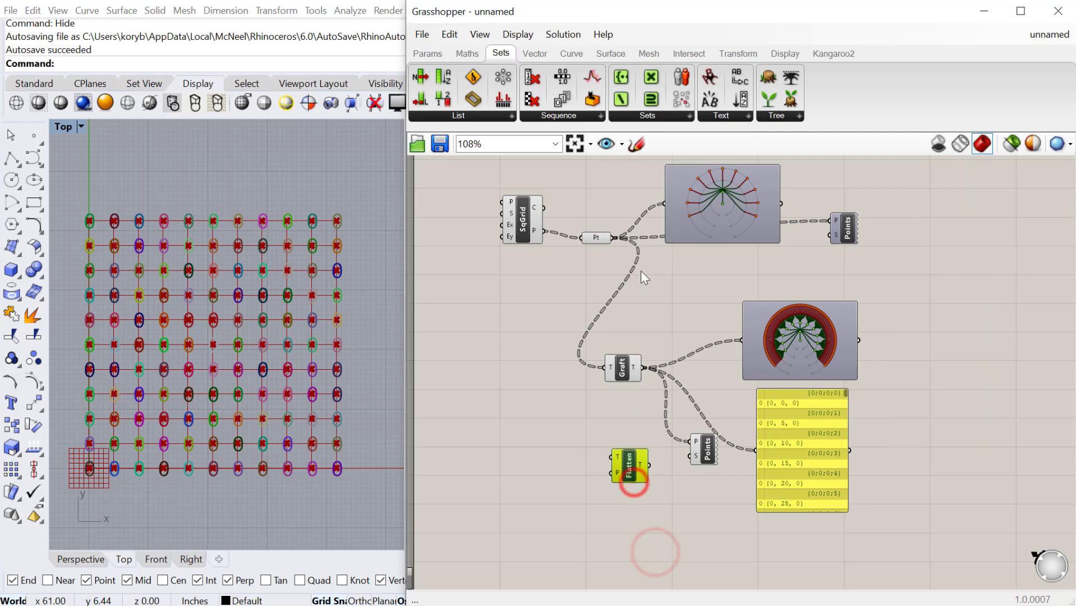
pyautogui.click(630, 465)
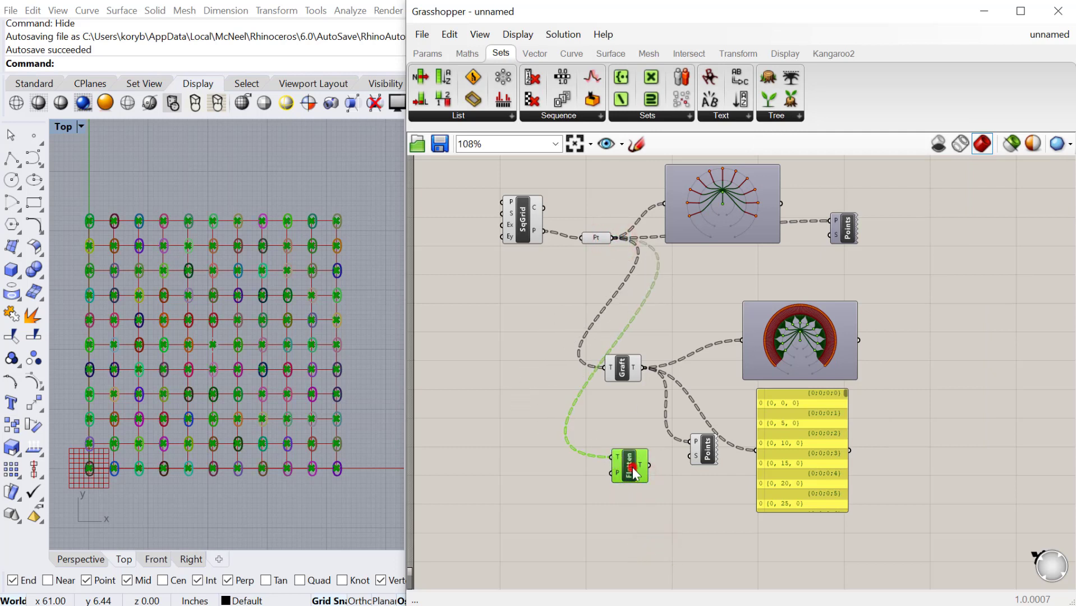
pyautogui.moveTo(629, 465); pyautogui.dragTo(621, 366)
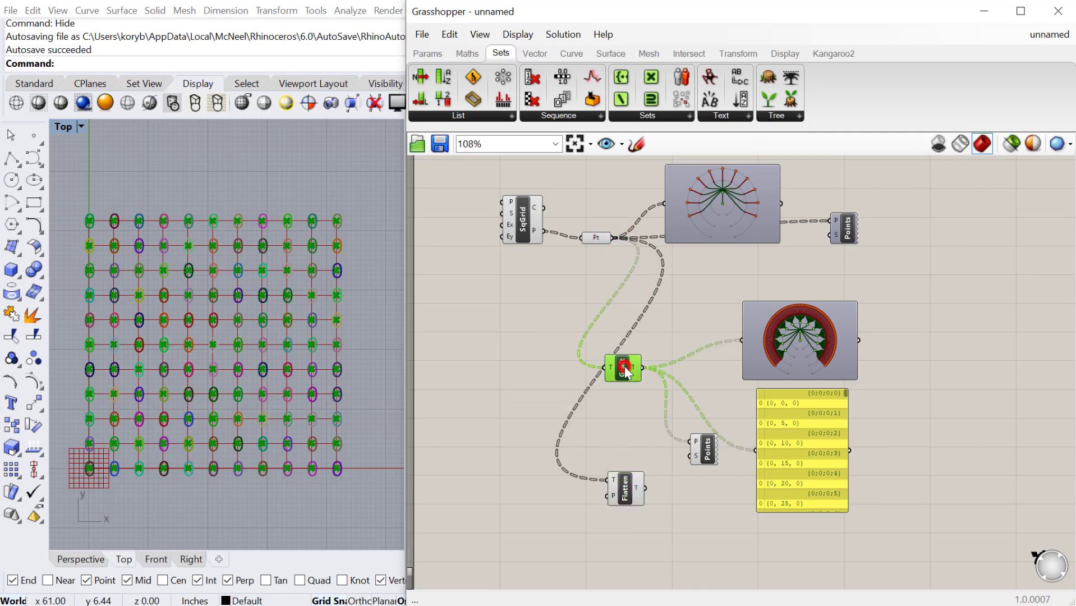
pyautogui.rightClick(621, 367)
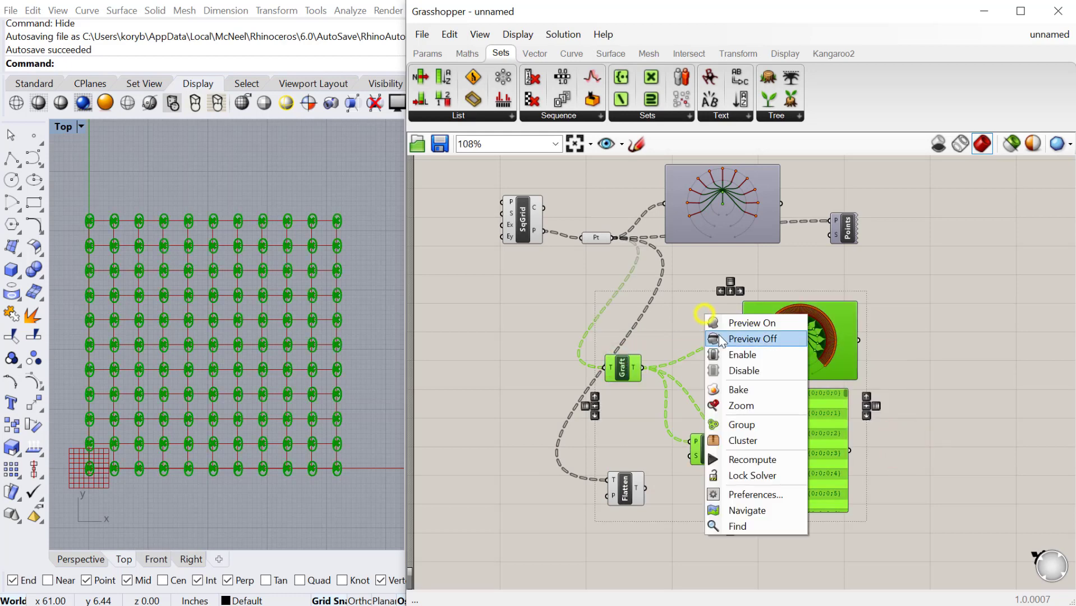
# Turn off the grafted previews and show flattened points in one branch {0}.
pyautogui.click(753, 338)
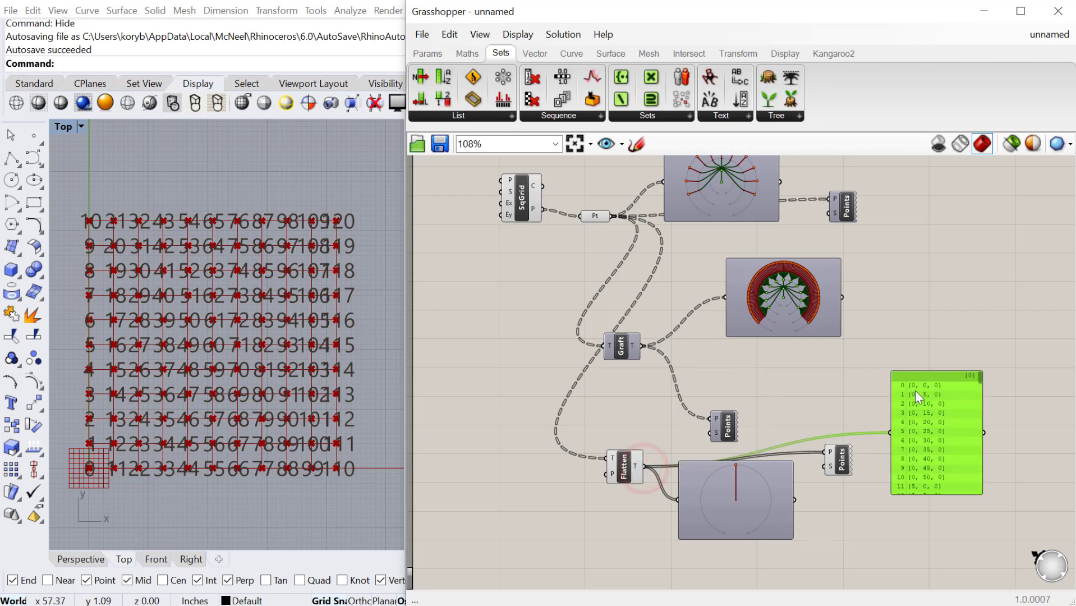
pyautogui.scroll(-3)
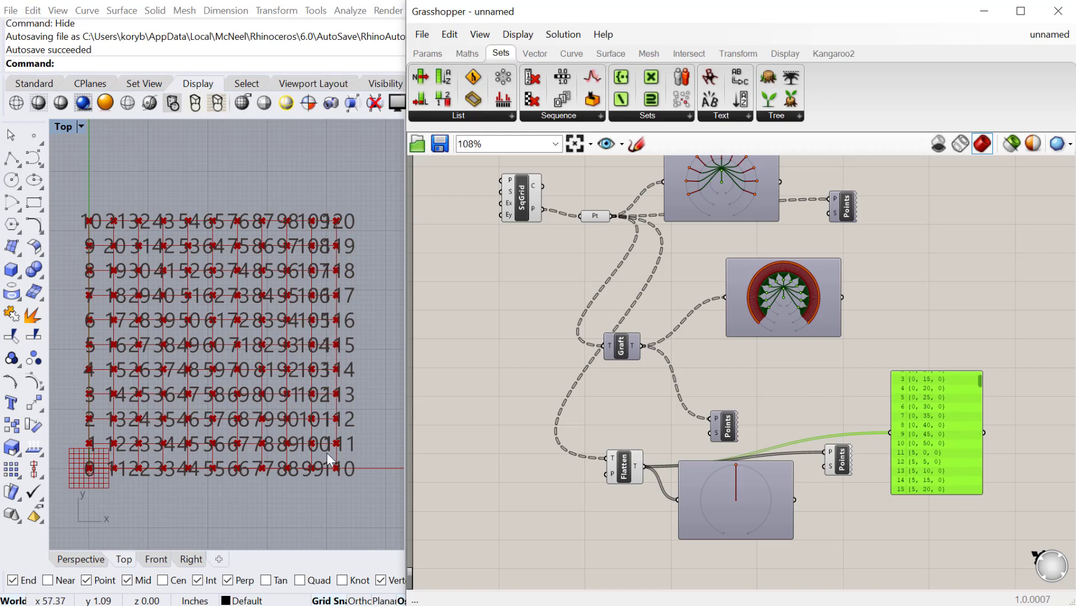
pyautogui.moveTo(87, 452)
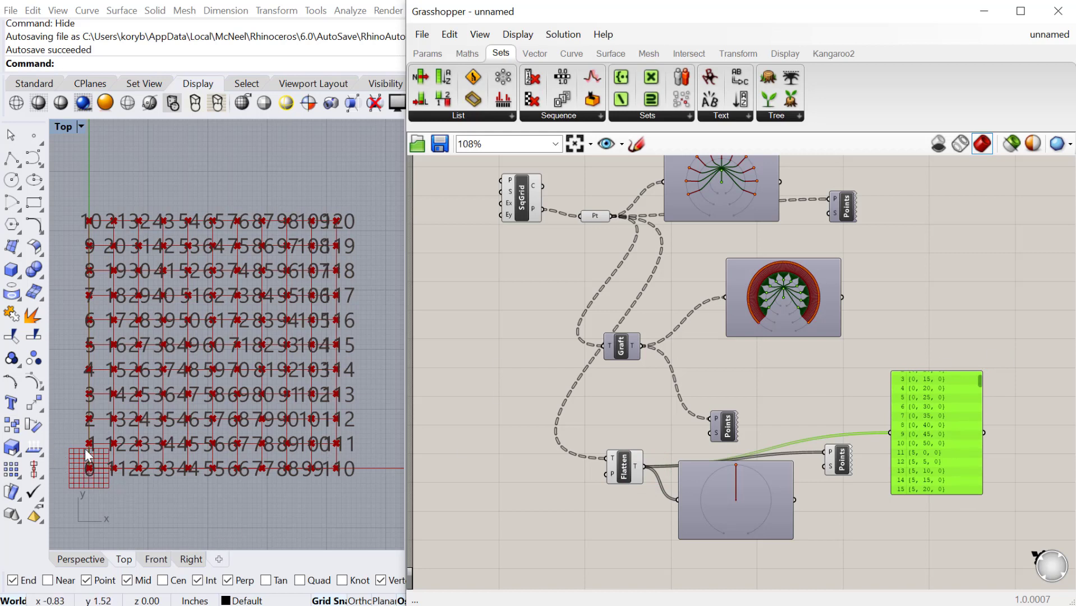
pyautogui.moveTo(371, 311)
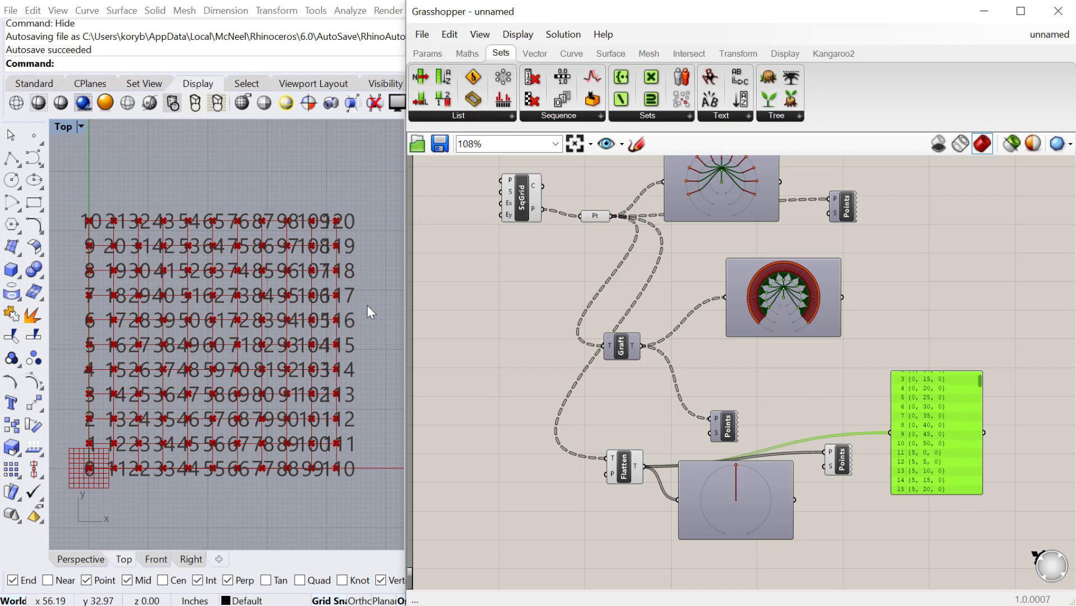
pyautogui.moveTo(355, 231)
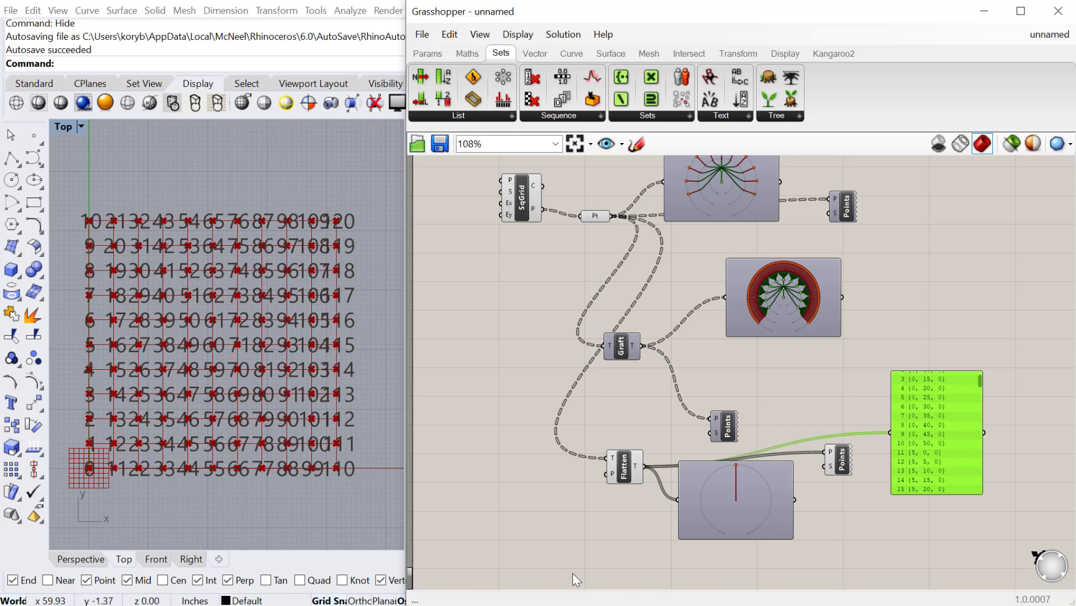
pyautogui.moveTo(648, 385)
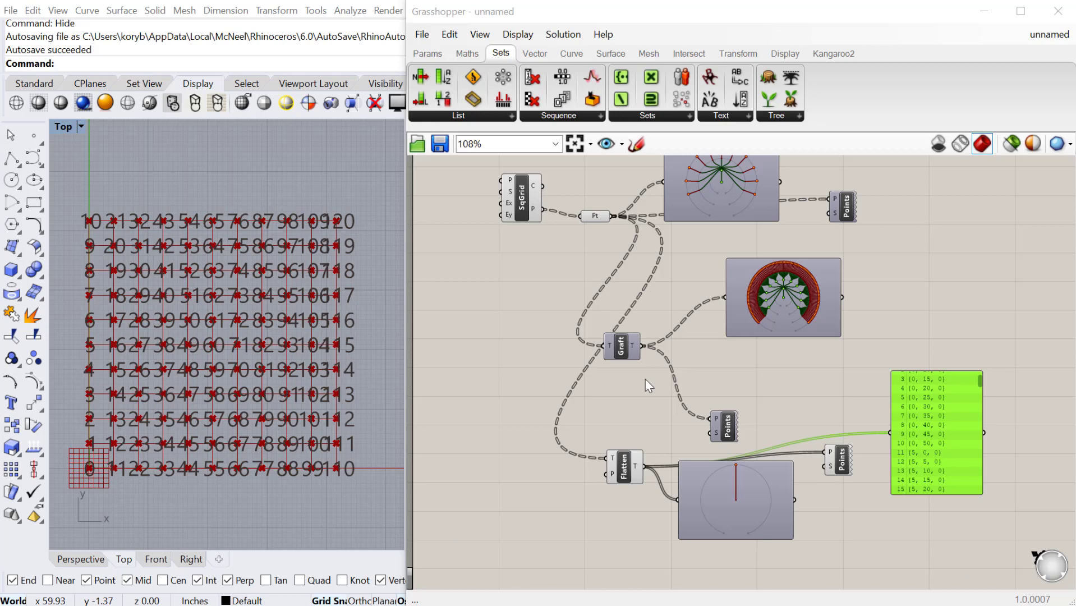
# Wire the original point tree into a Point List so labels count 0 to 10.
pyautogui.scroll(-3)
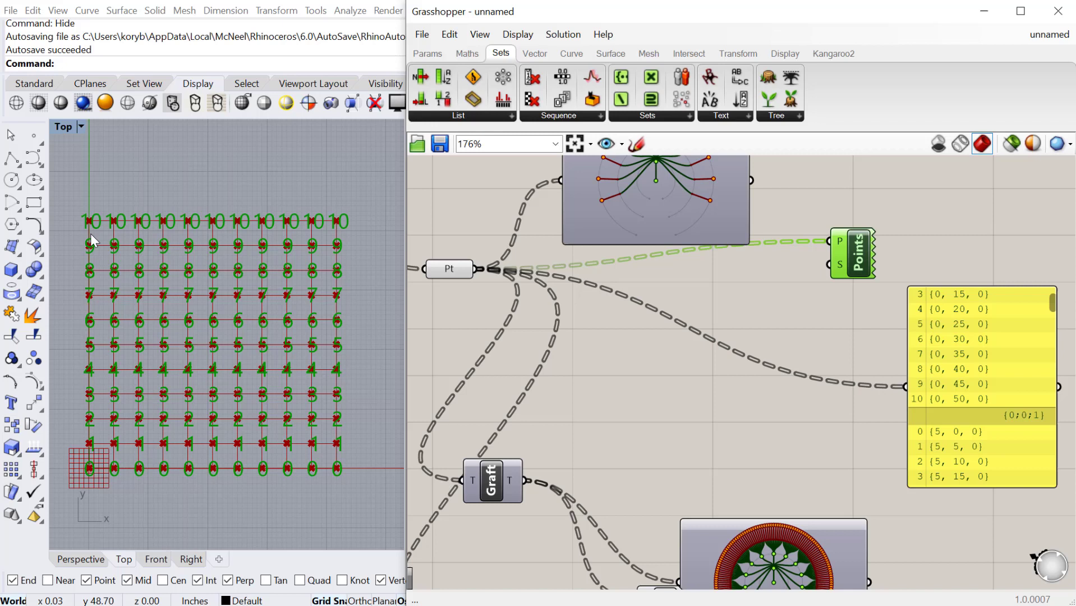
pyautogui.moveTo(336, 277)
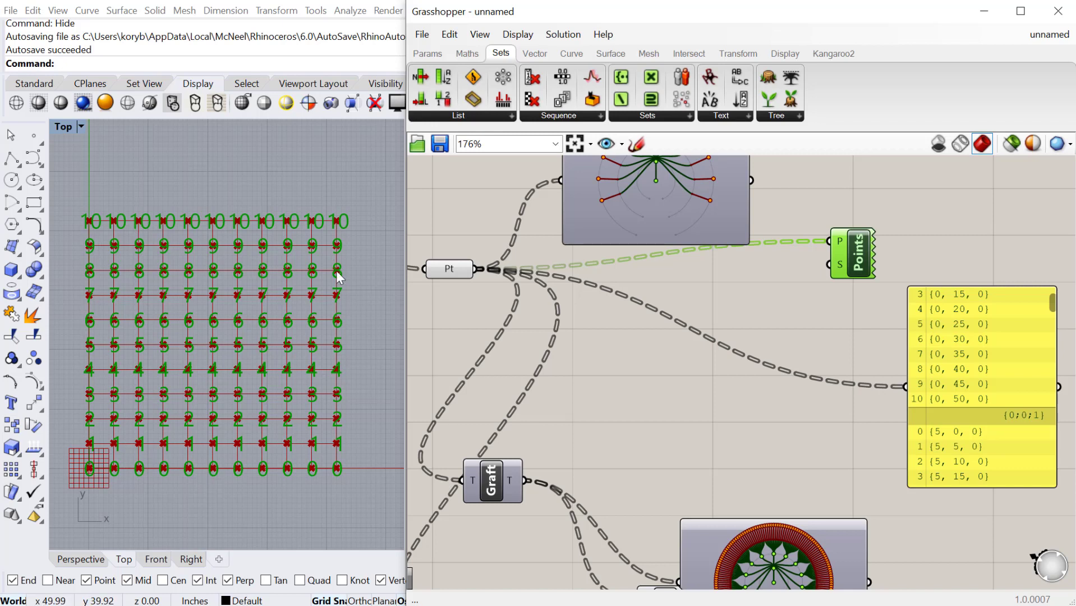
pyautogui.moveTo(853, 252); pyautogui.dragTo(877, 225)
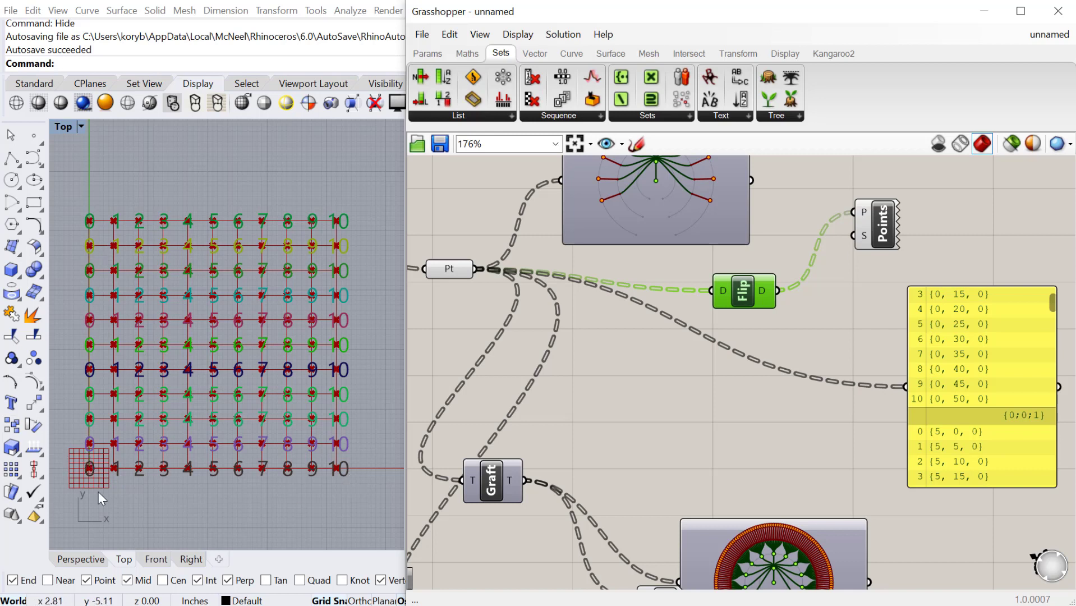
pyautogui.moveTo(89, 479)
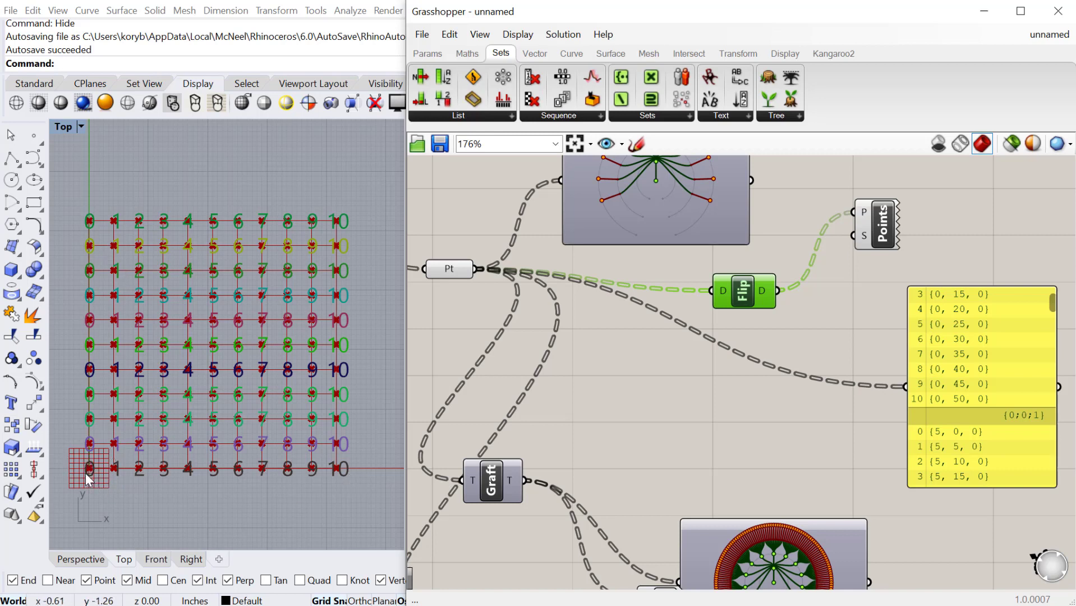
pyautogui.moveTo(341, 479)
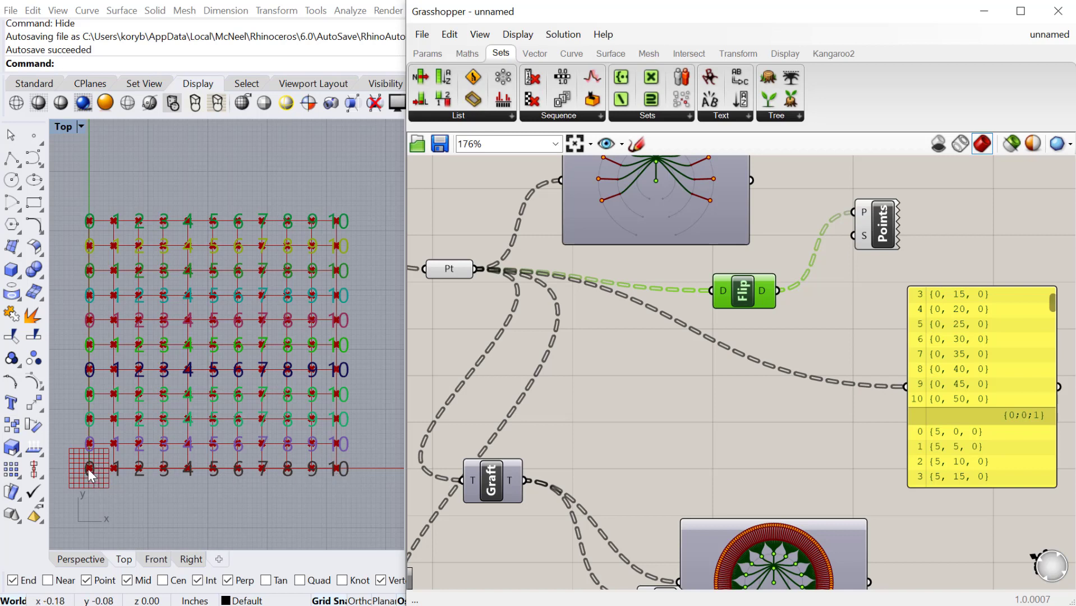
pyautogui.moveTo(851, 412)
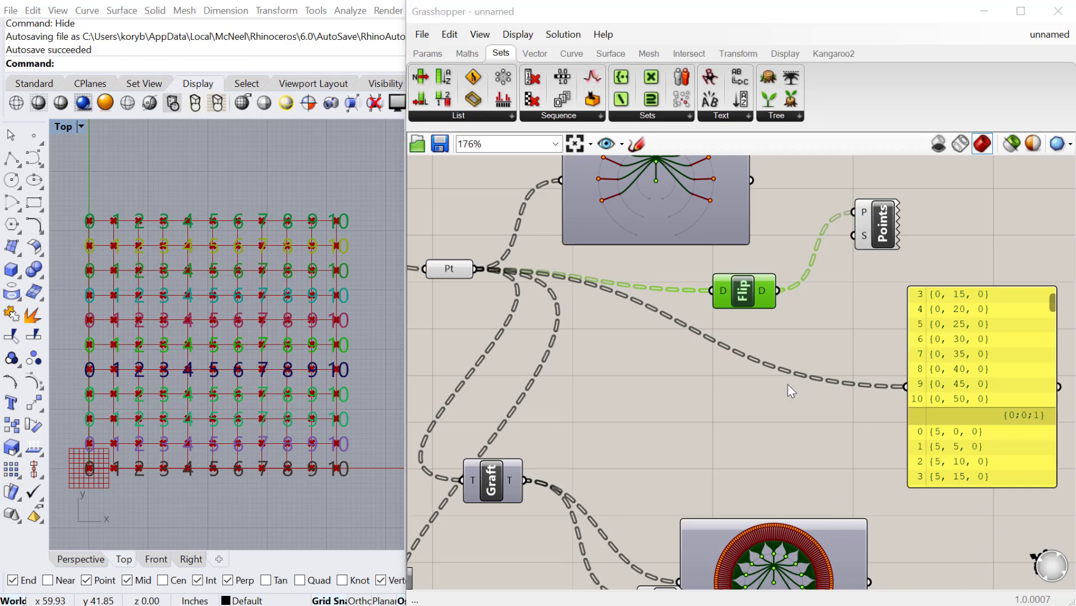
# Scroll the canvas down past the flipped Point List component.
pyautogui.scroll(-3)
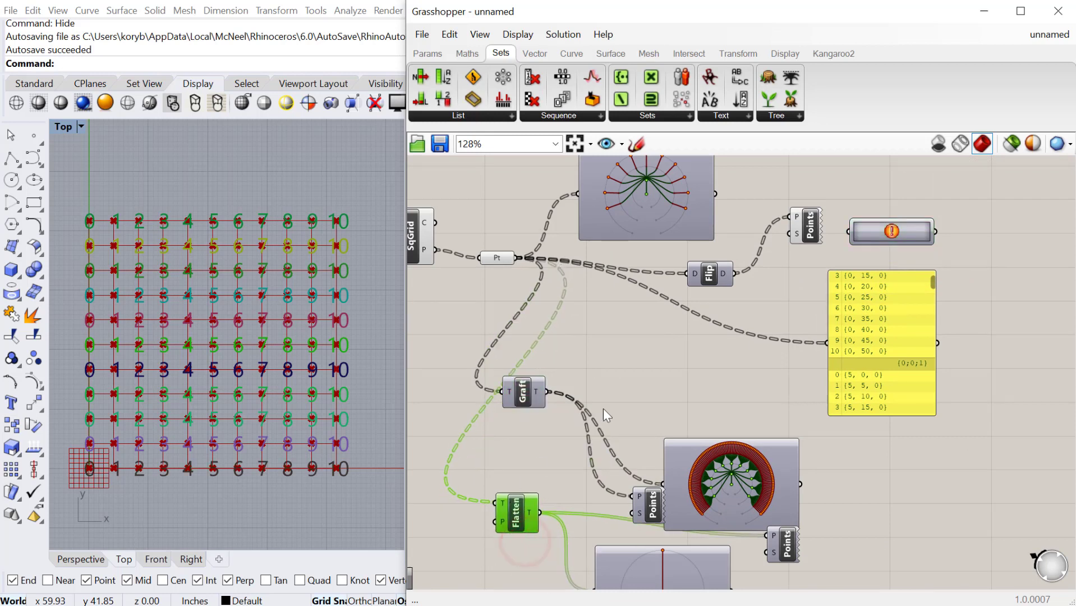
pyautogui.moveTo(559, 328)
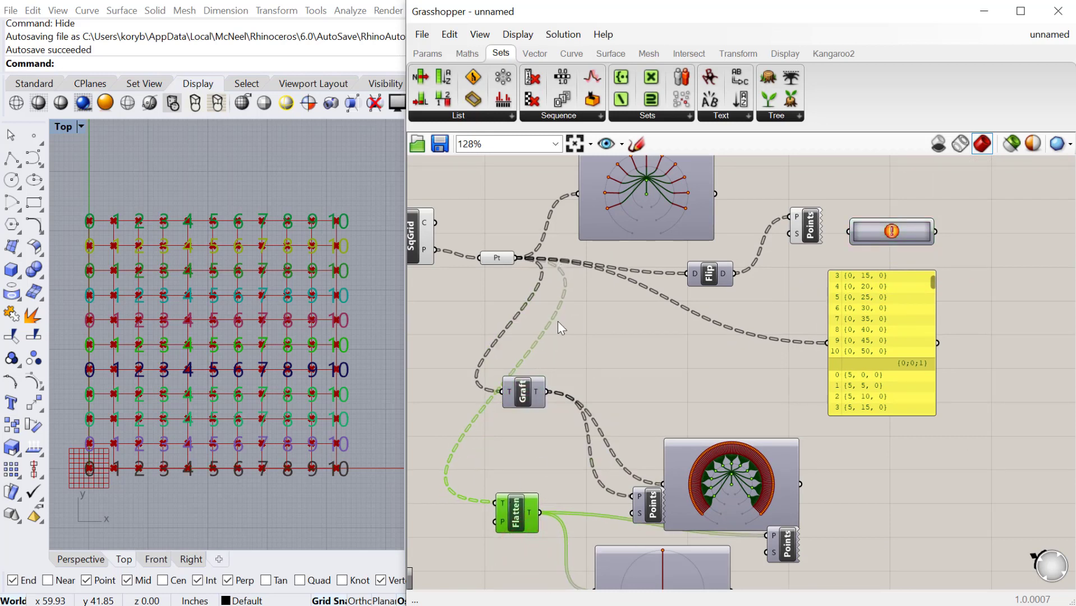
# Give the Path Mapper a graft mapping, then switch it to flatten {A;B;C} to {0}.
pyautogui.scroll(3)
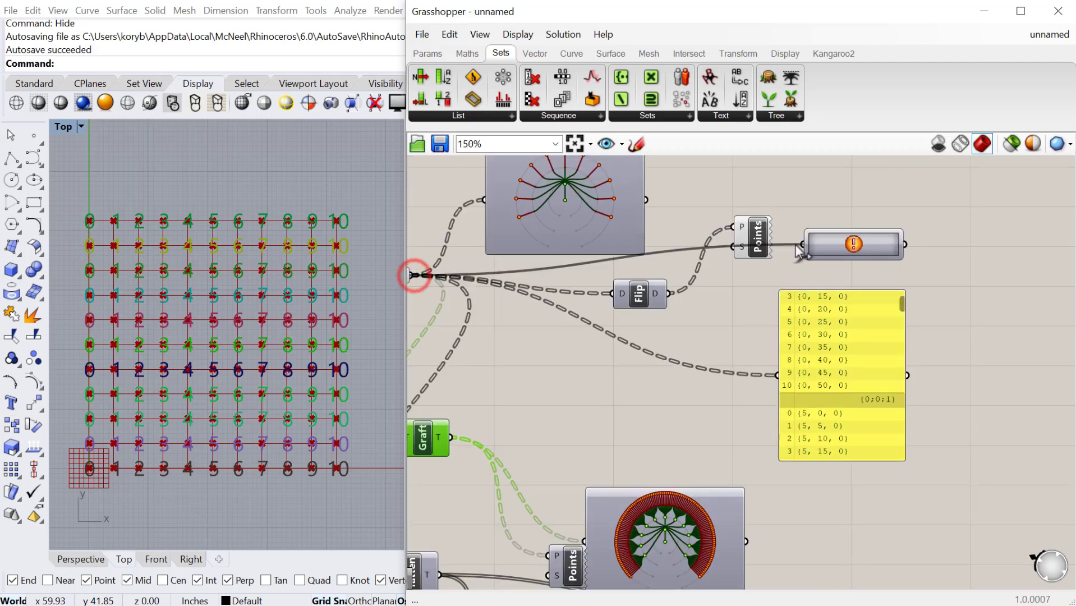
pyautogui.rightClick(853, 244)
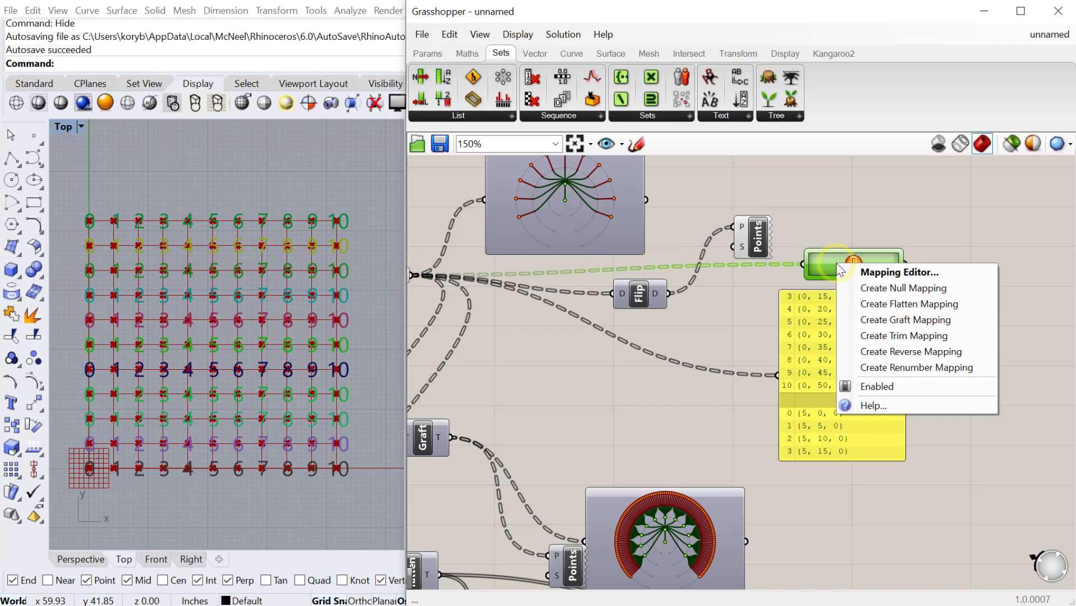
pyautogui.click(905, 320)
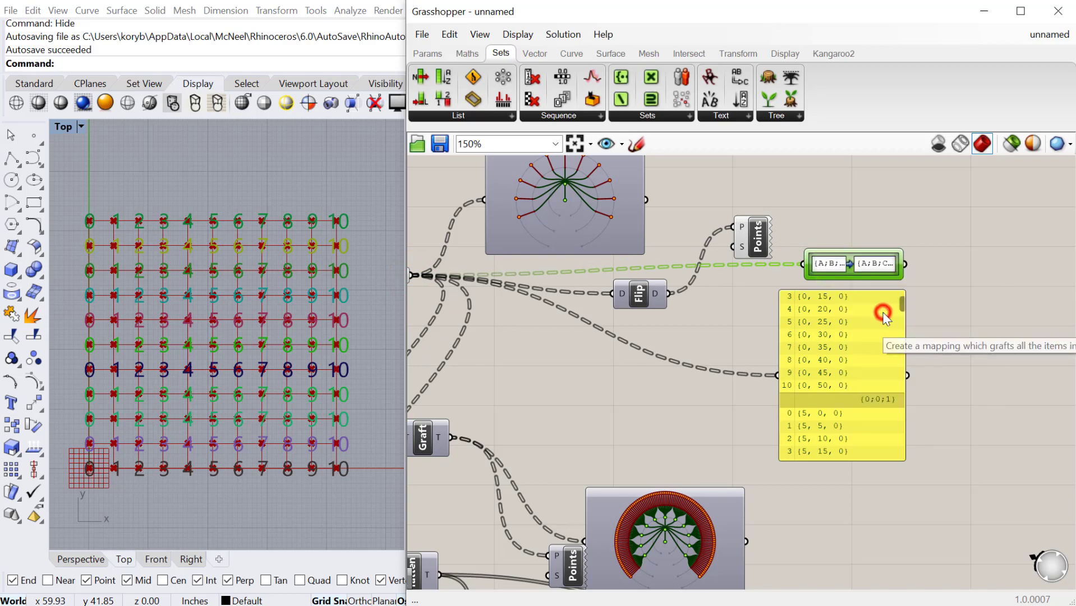
pyautogui.rightClick(883, 314)
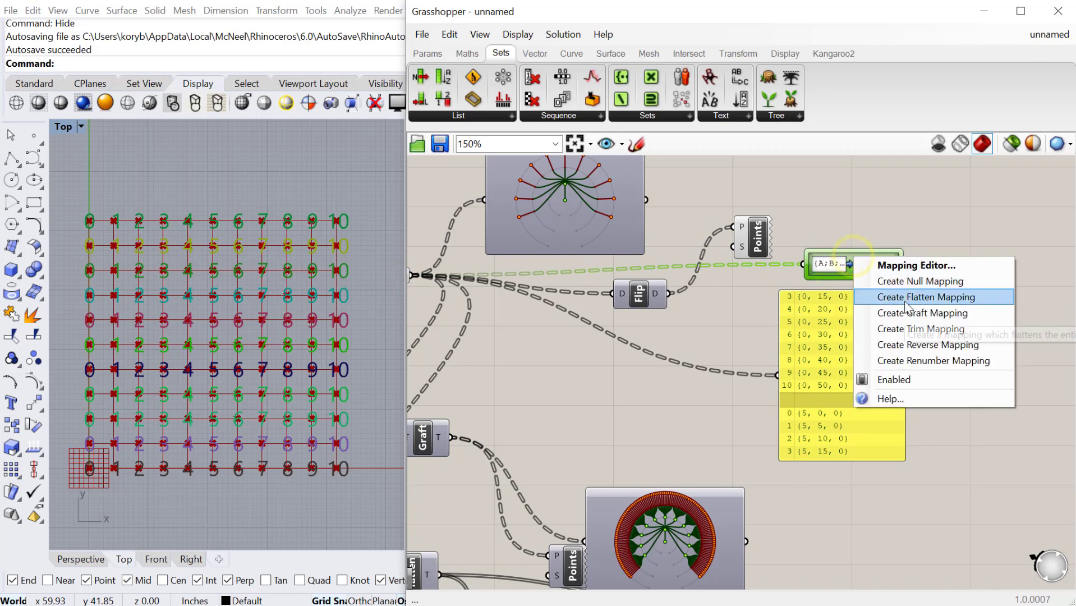
pyautogui.click(926, 296)
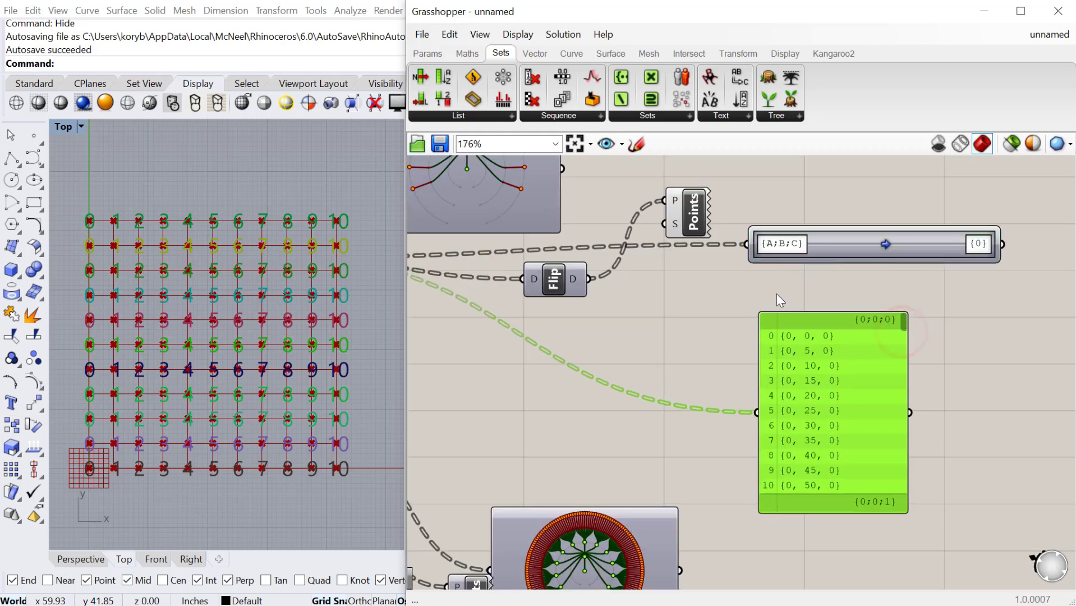
pyautogui.moveTo(755, 304)
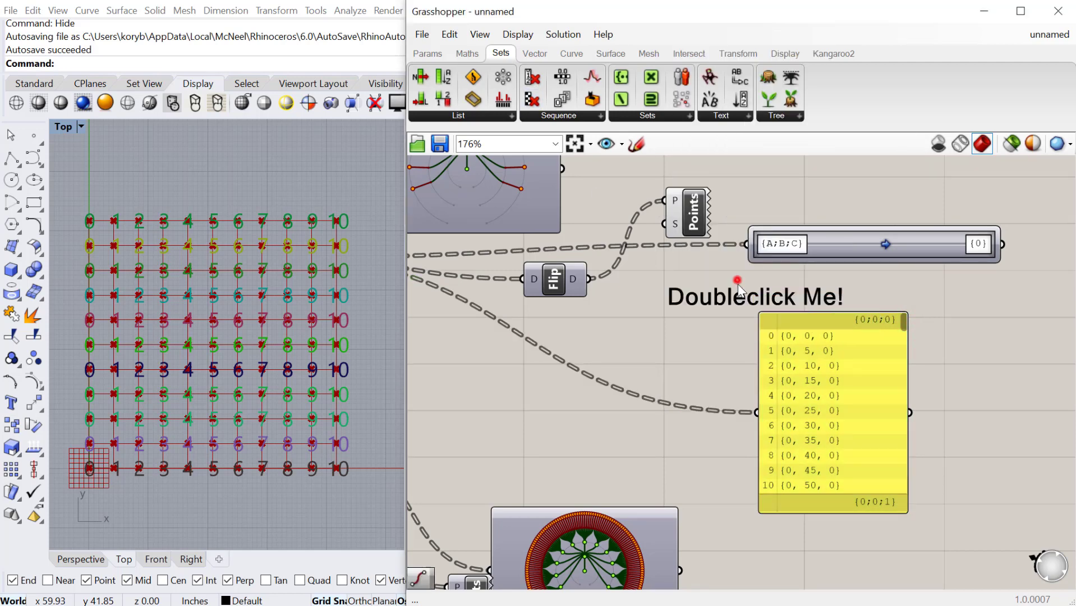
# Set the first scribble note's text to 'item/index'.
pyautogui.doubleClick(754, 296)
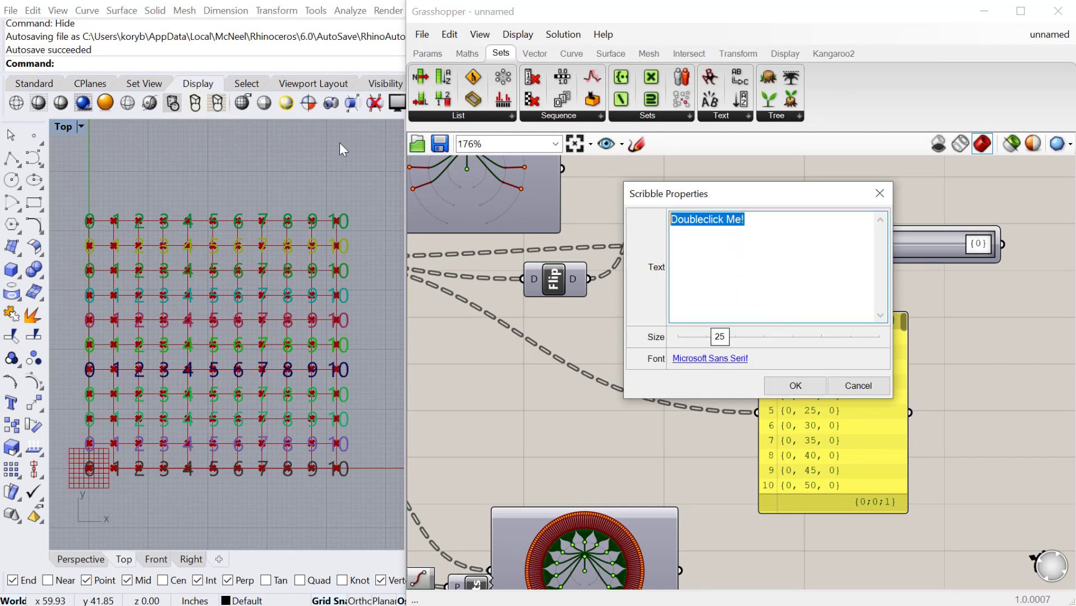
pyautogui.click(760, 266)
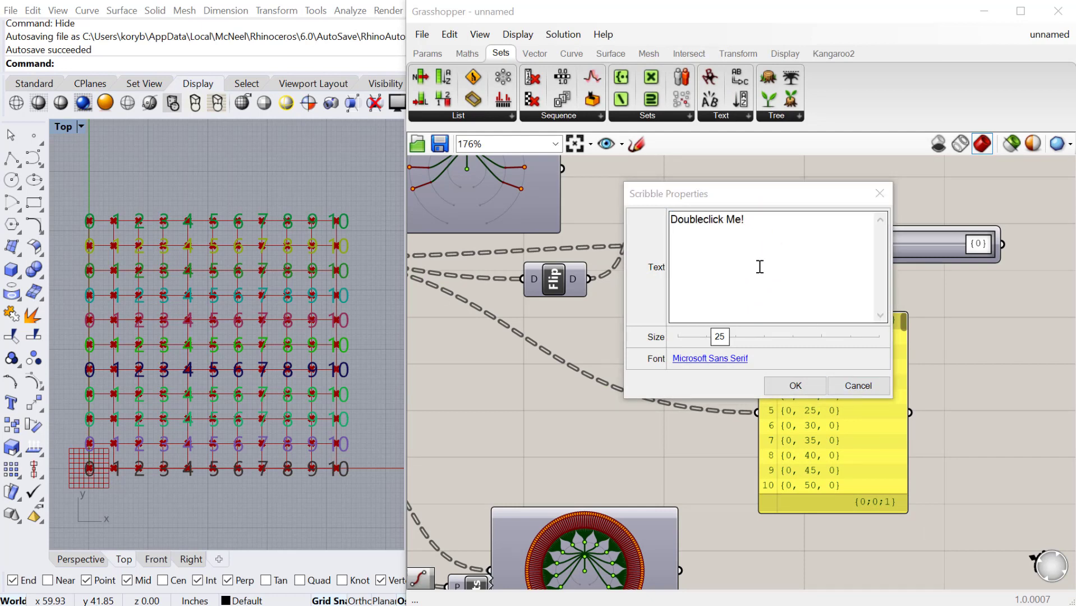
pyautogui.write('item')
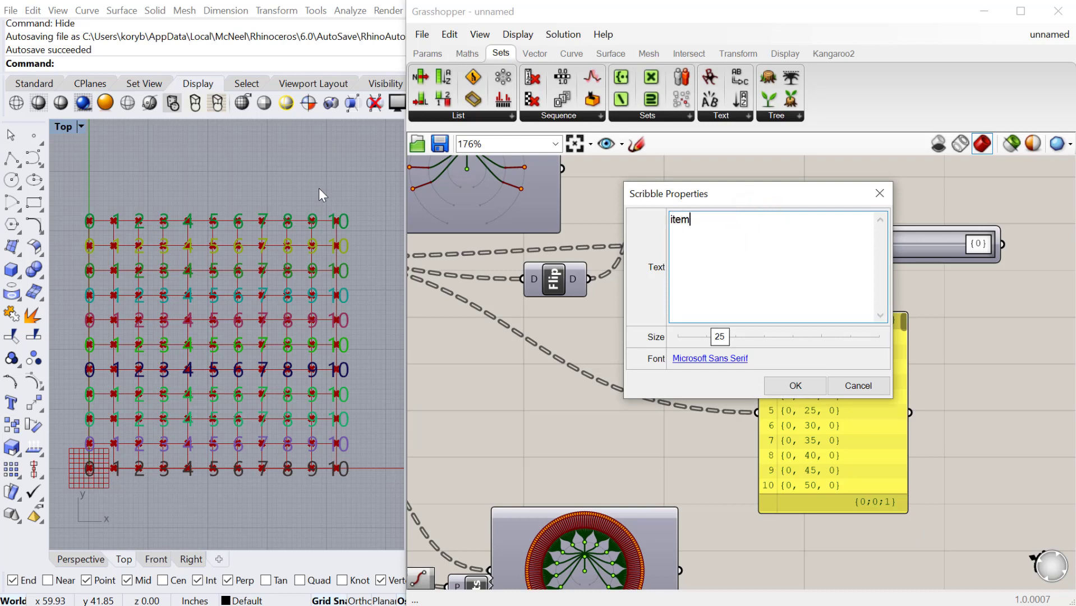
pyautogui.write('/indew')
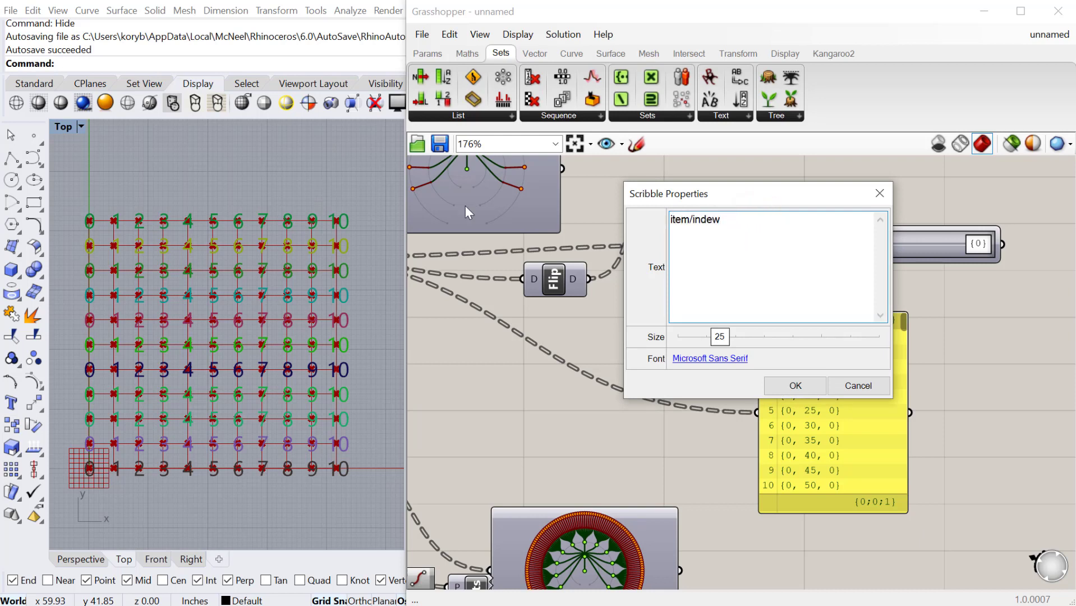
pyautogui.click(794, 385)
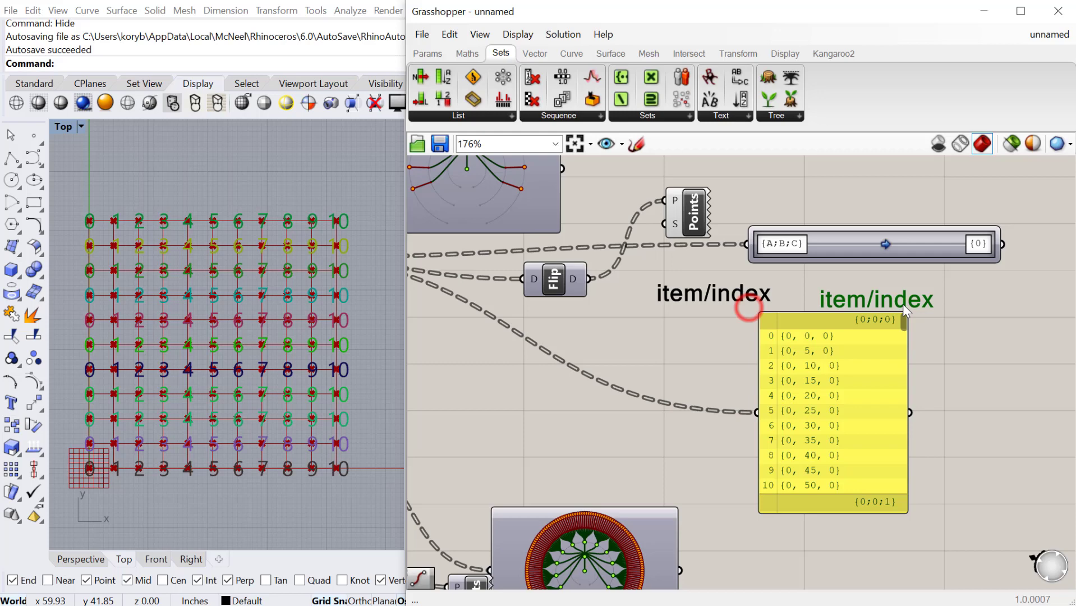
# Change the second scribble note's text to 'path'.
pyautogui.doubleClick(877, 298)
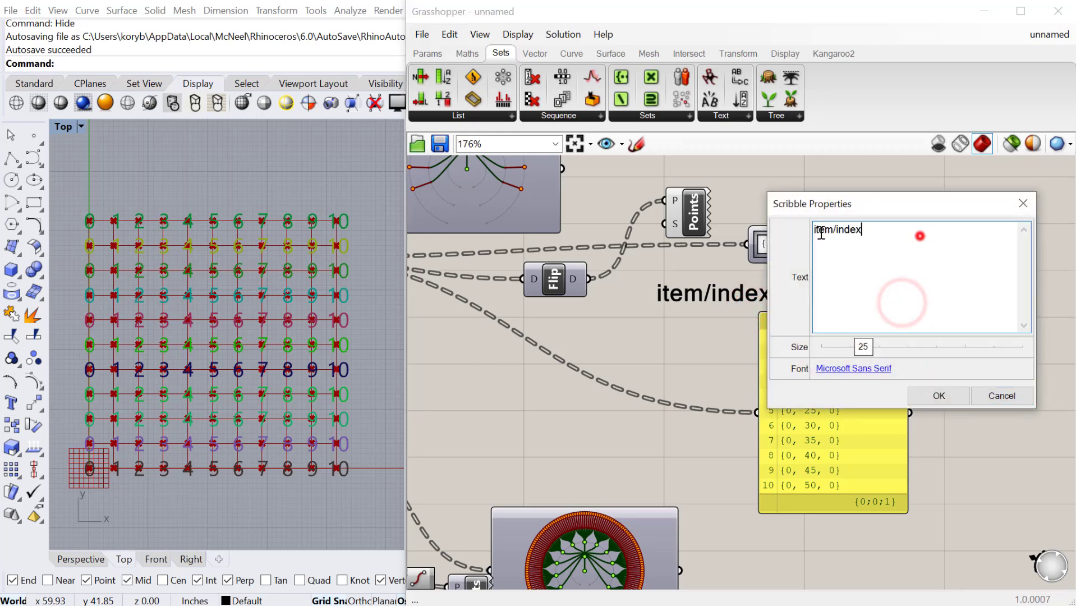
pyautogui.write('path')
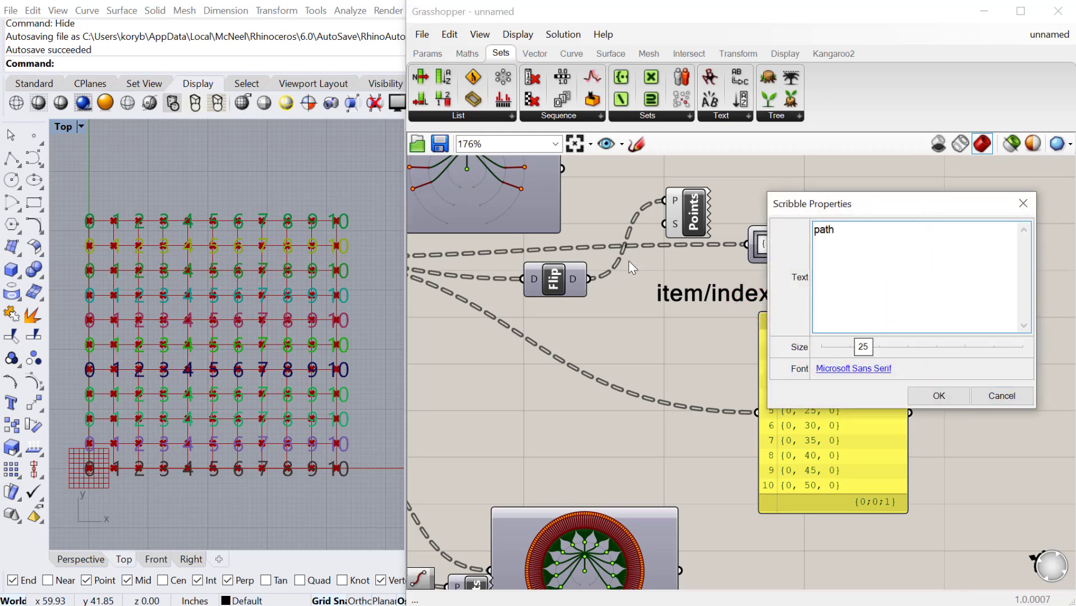
pyautogui.click(938, 395)
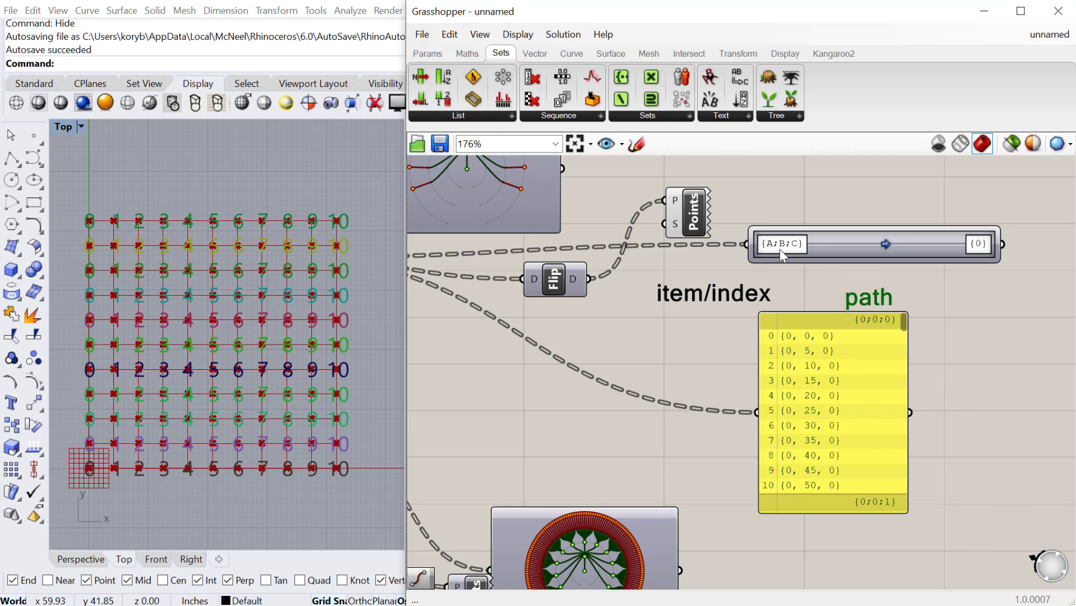
pyautogui.moveTo(772, 258)
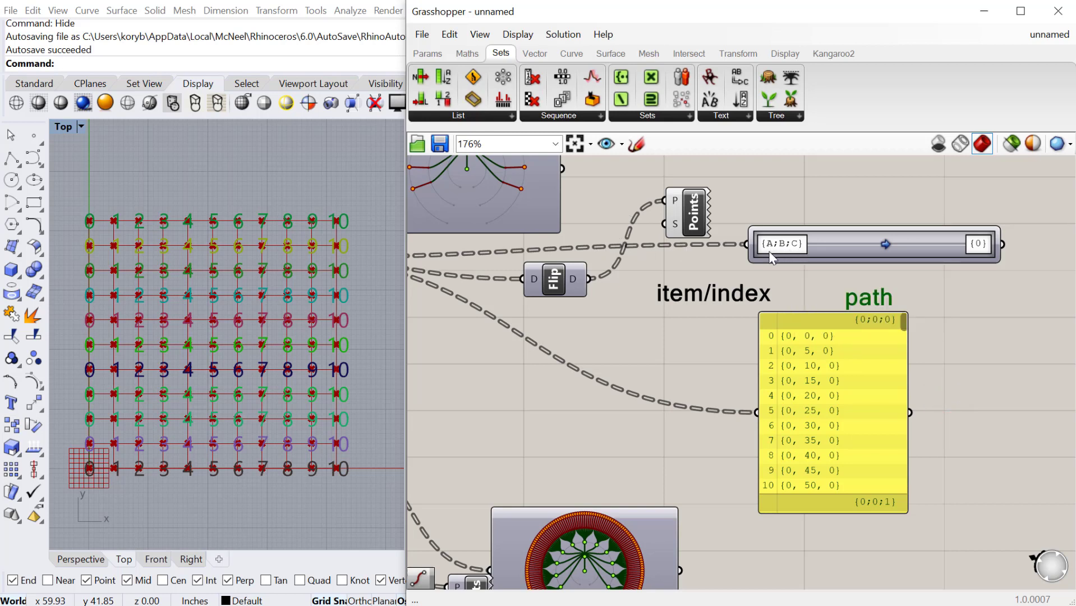
pyautogui.moveTo(864, 333)
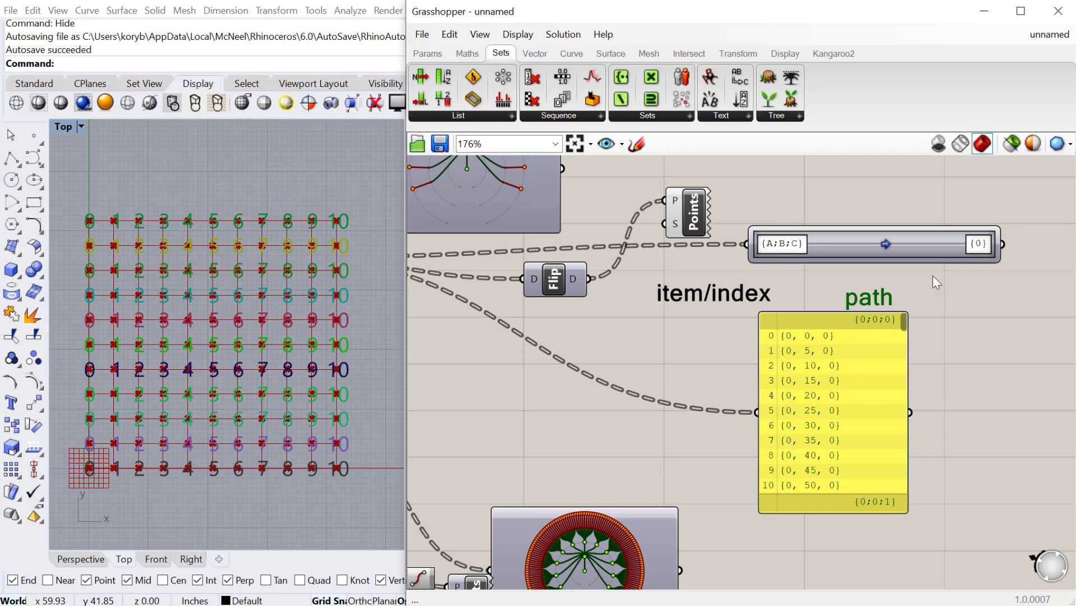
pyautogui.moveTo(852, 328)
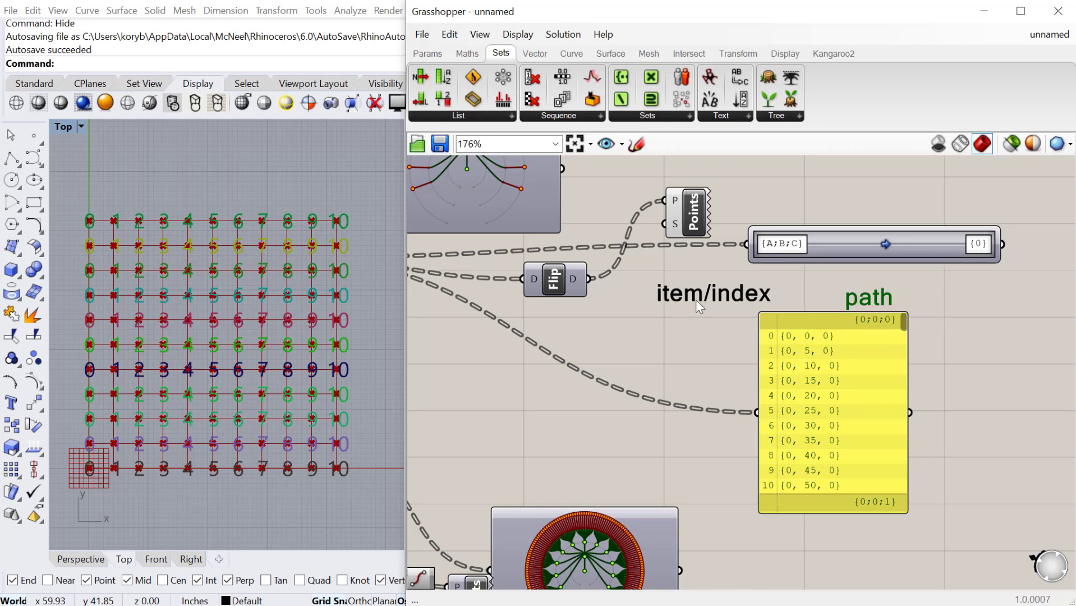
pyautogui.moveTo(771, 406)
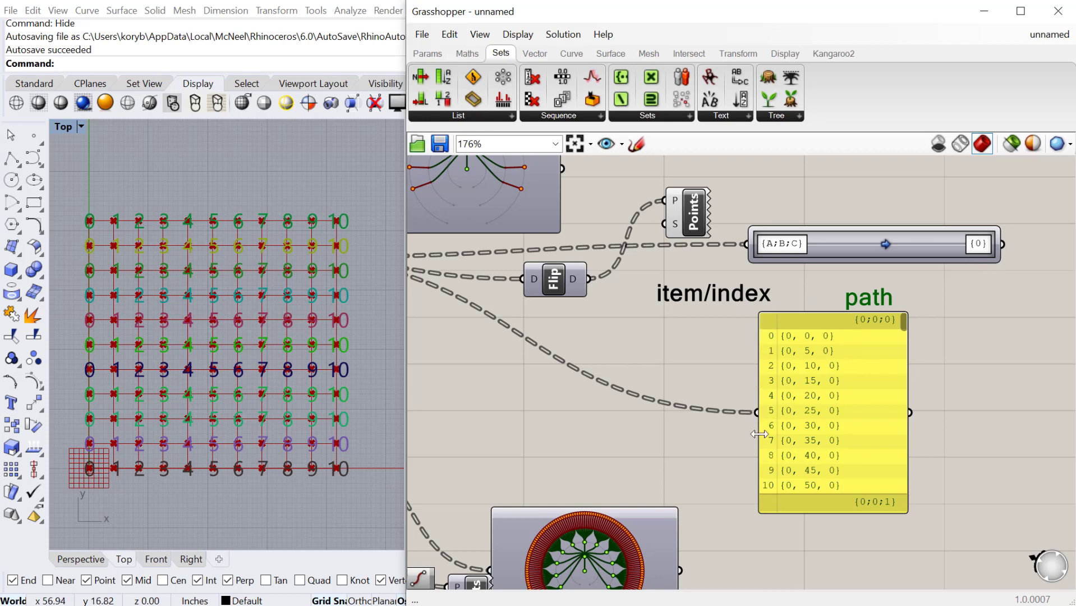
# Apply the graft preset {A;B;C}(i) to {A;B;C;i} and toggle the Path Mapper's Enabled option.
pyautogui.rightClick(853, 245)
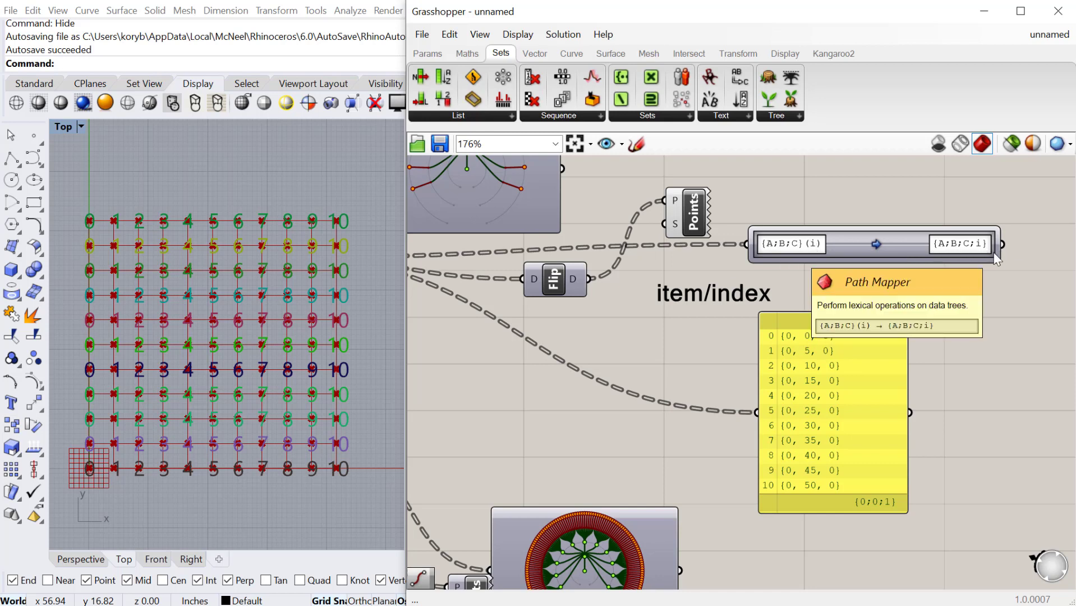
pyautogui.moveTo(776, 347)
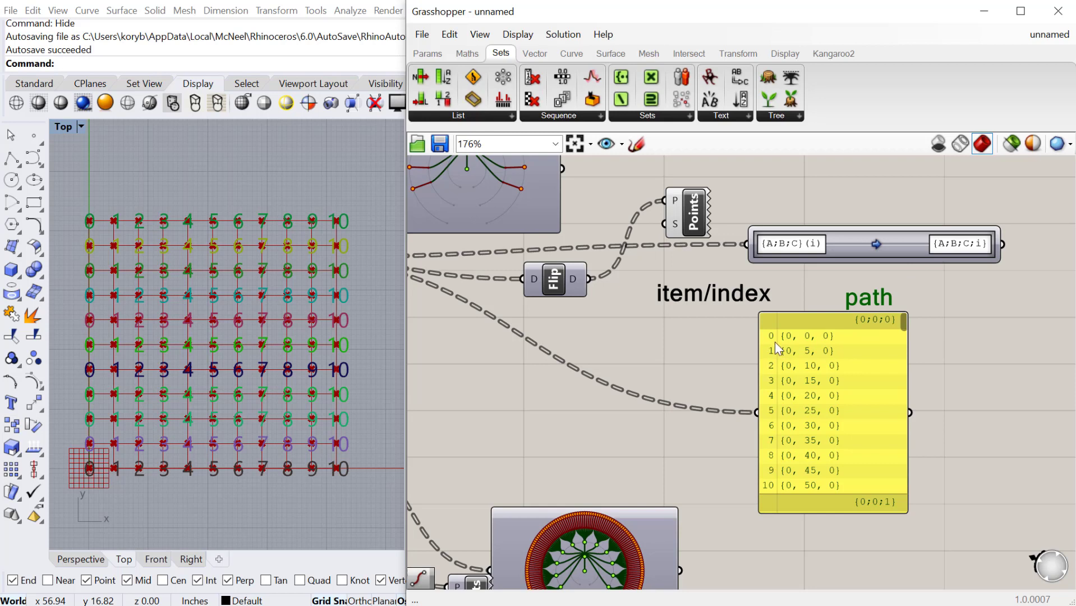
pyautogui.moveTo(774, 336)
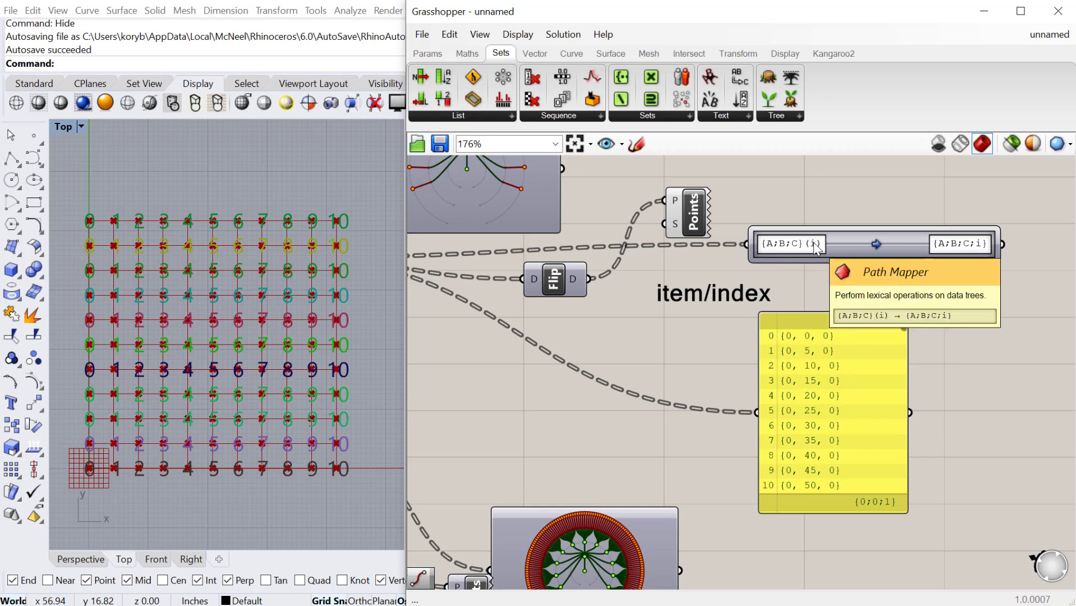
pyautogui.moveTo(906, 246)
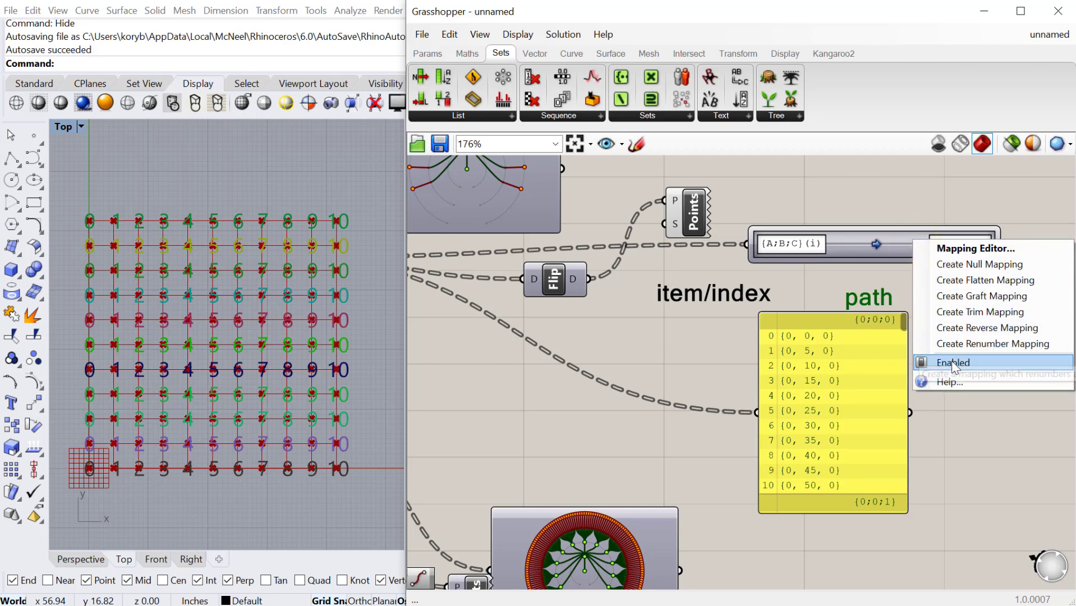
pyautogui.click(975, 248)
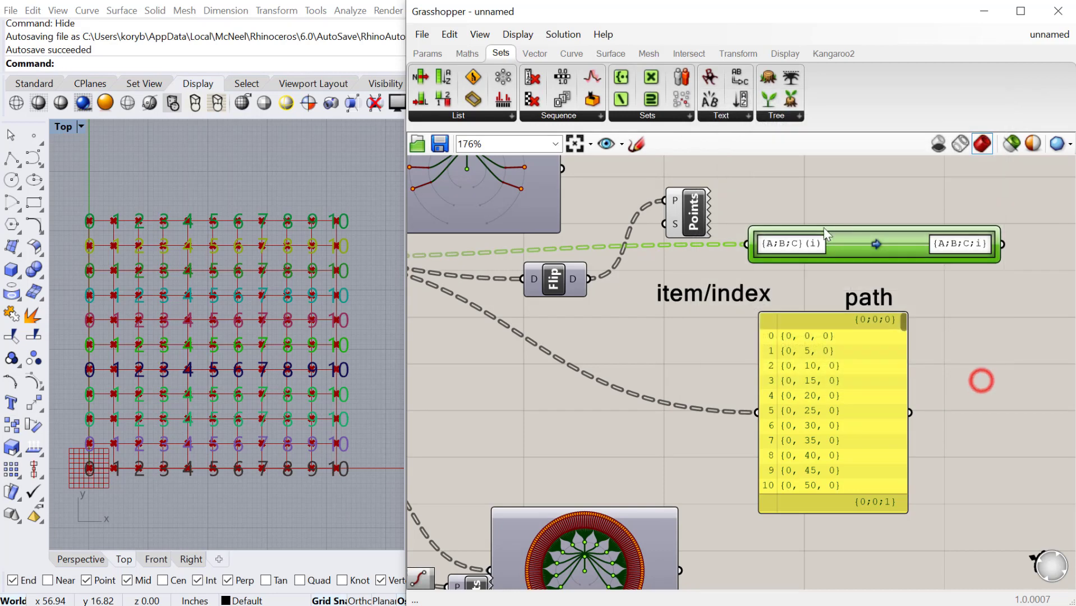
pyautogui.moveTo(841, 247)
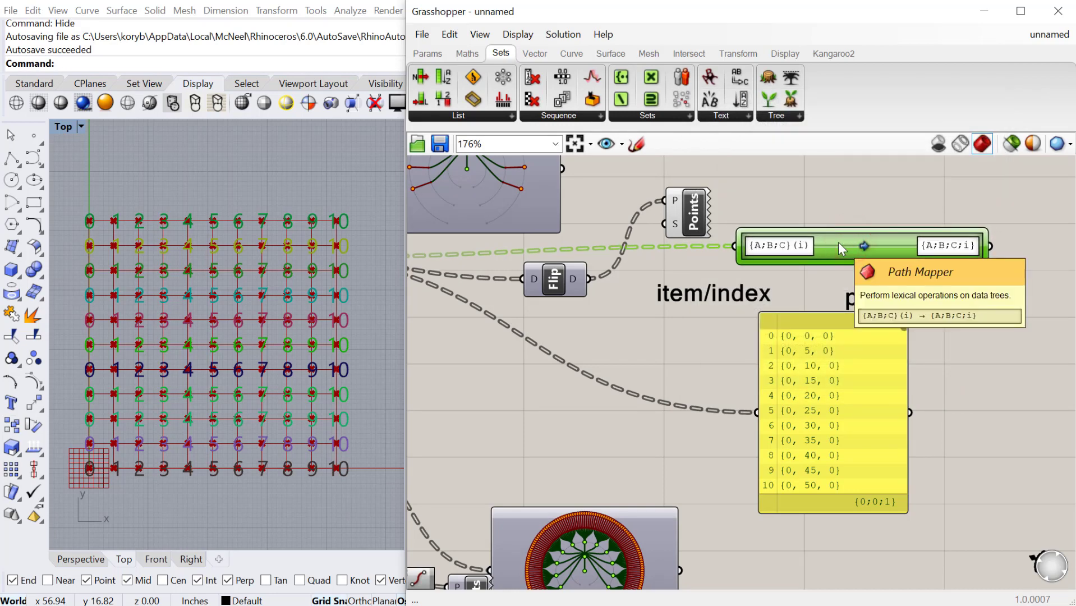
pyautogui.moveTo(930, 412)
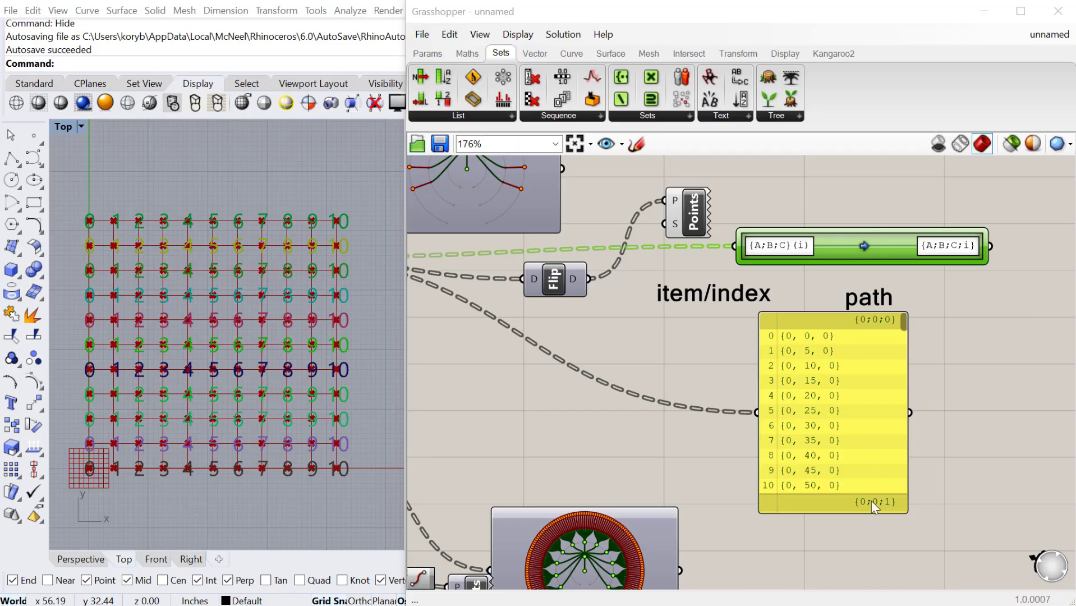
pyautogui.scroll(-3)
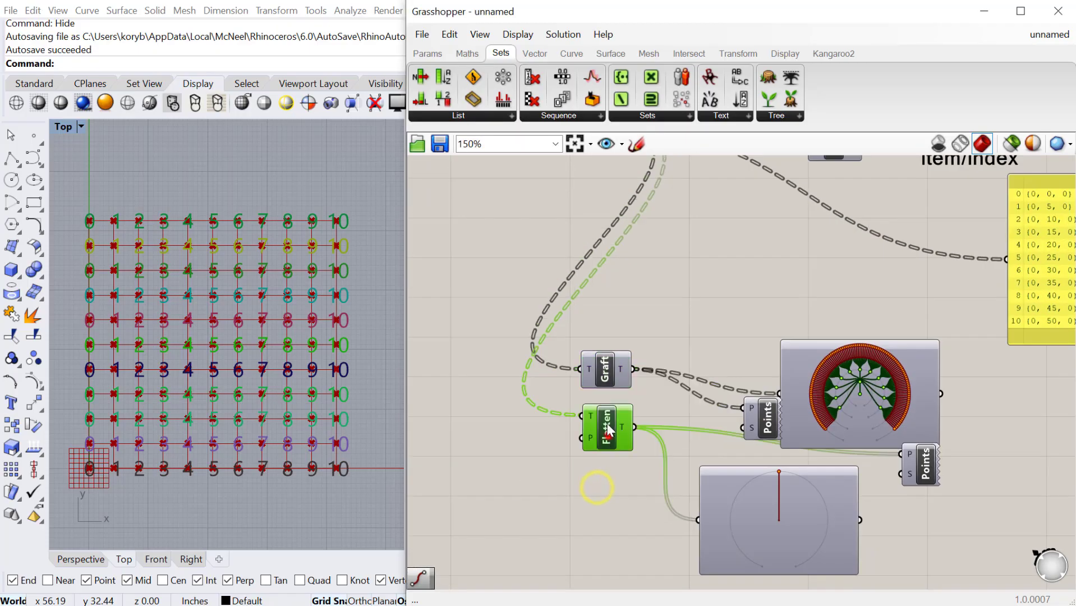
pyautogui.moveTo(607, 427)
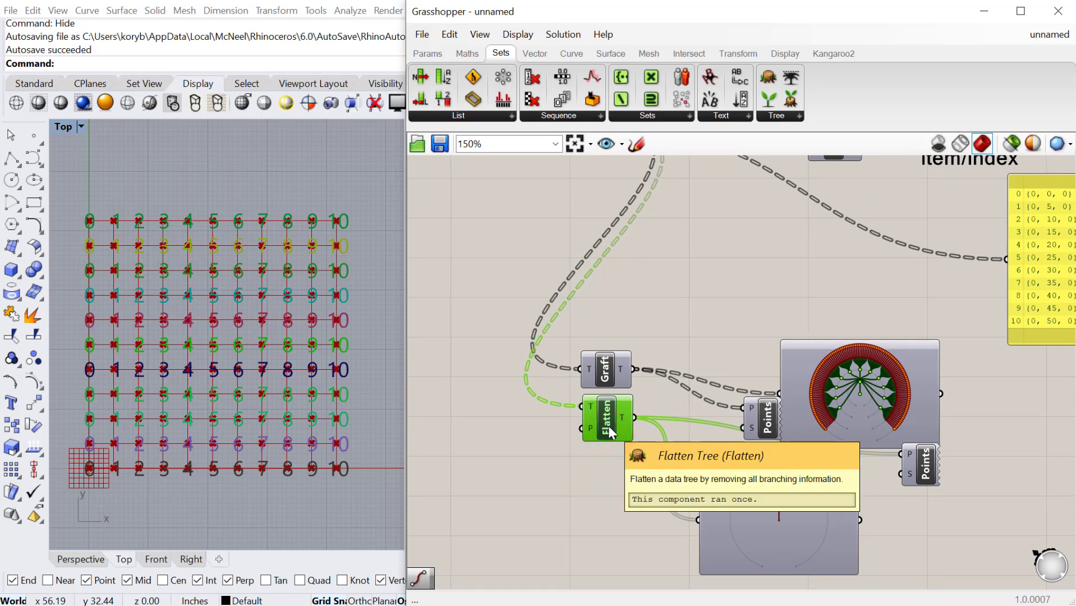
# Flatten the Pt parameter and graft the SqGrid P output inline.
pyautogui.scroll(3)
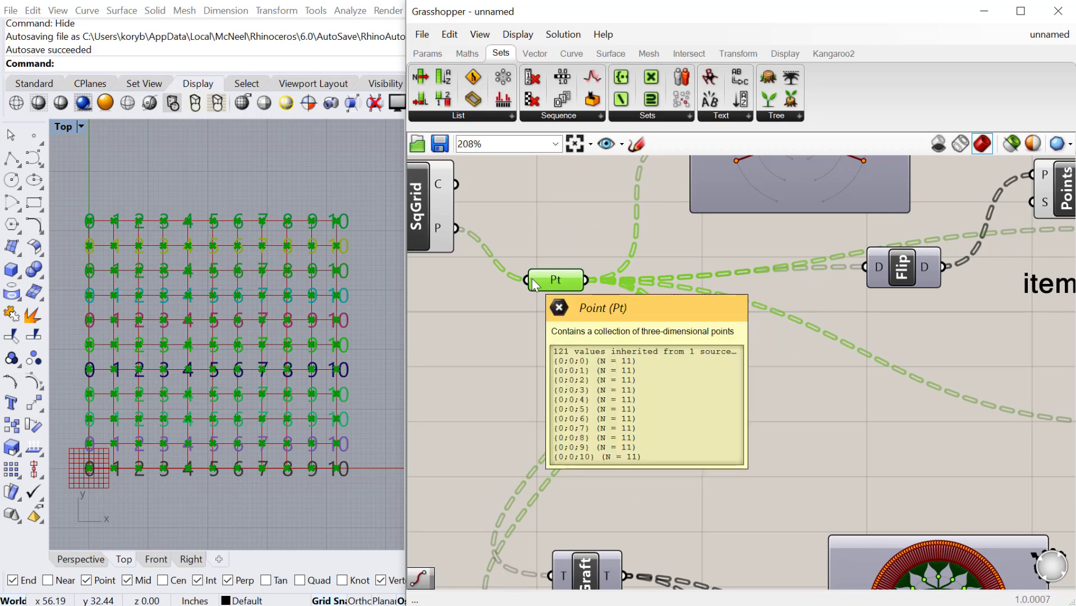
pyautogui.rightClick(555, 280)
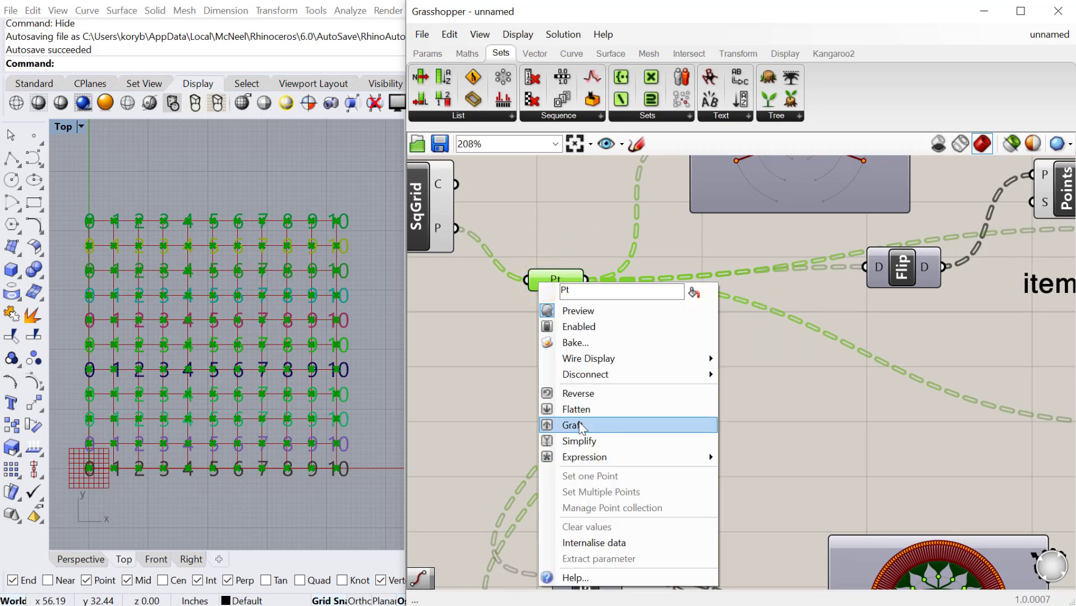
pyautogui.moveTo(577, 409)
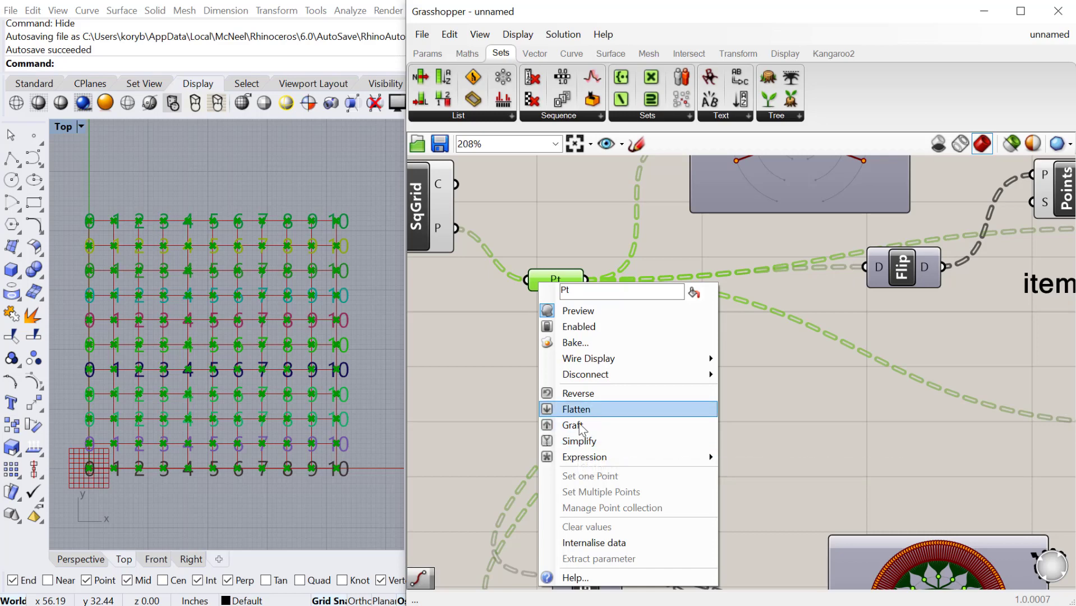
pyautogui.click(578, 409)
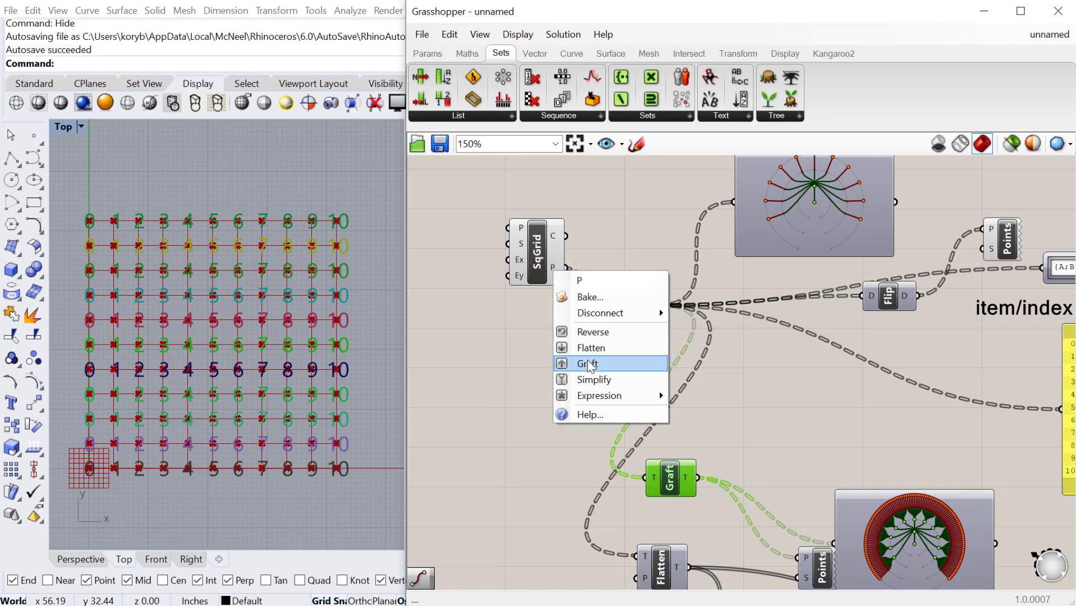
pyautogui.click(585, 363)
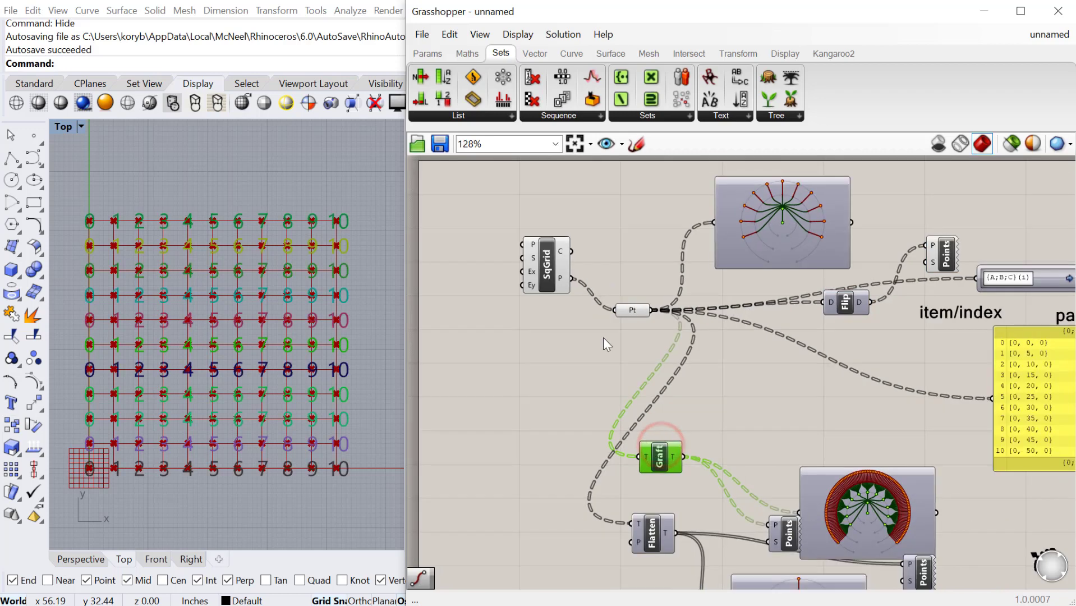
pyautogui.moveTo(630, 342)
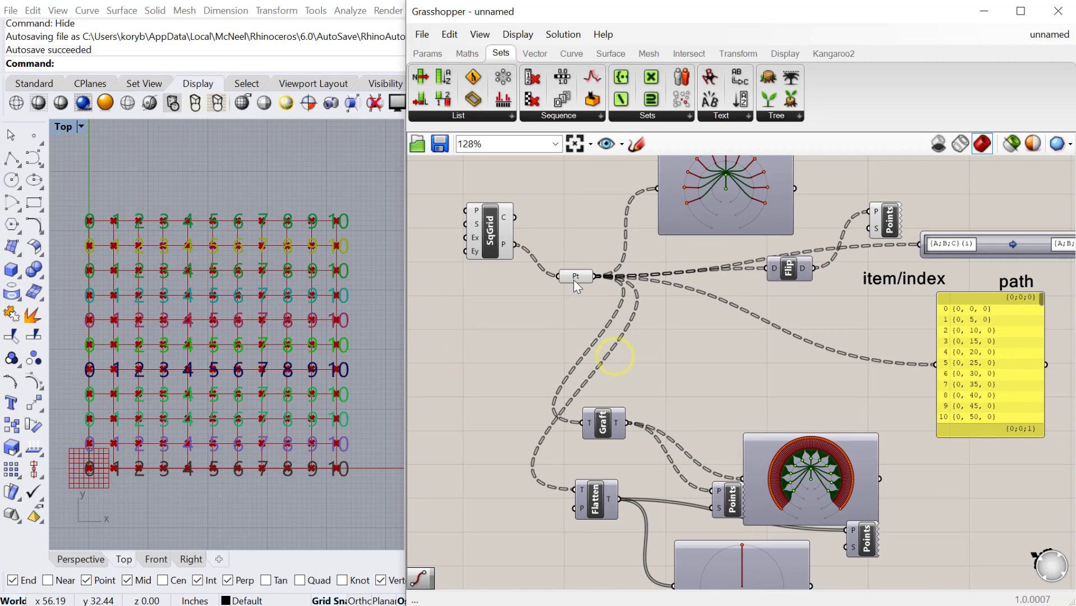
pyautogui.click(569, 276)
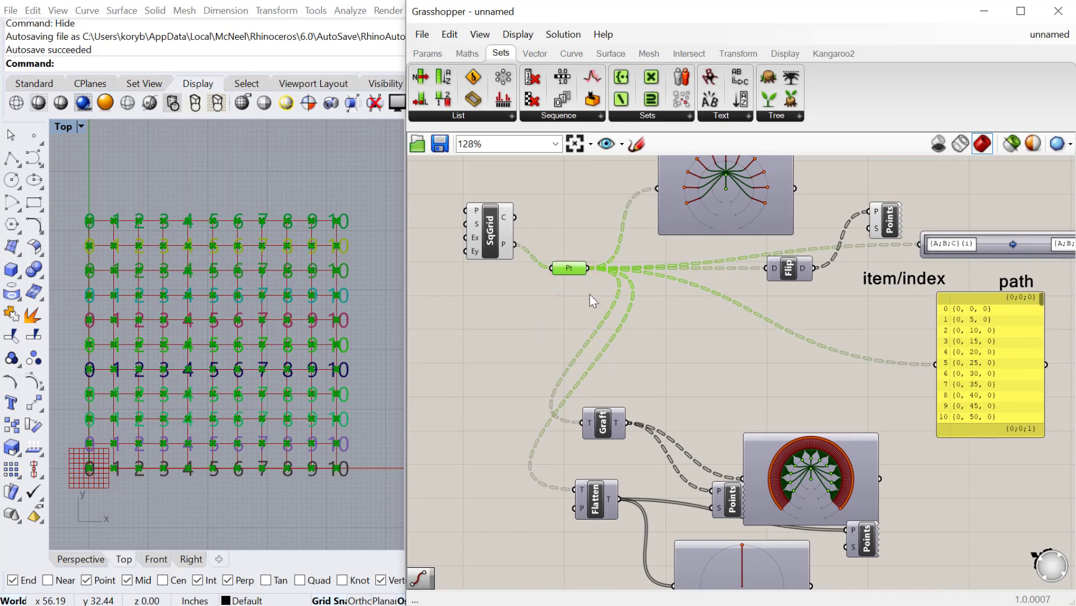
pyautogui.click(517, 33)
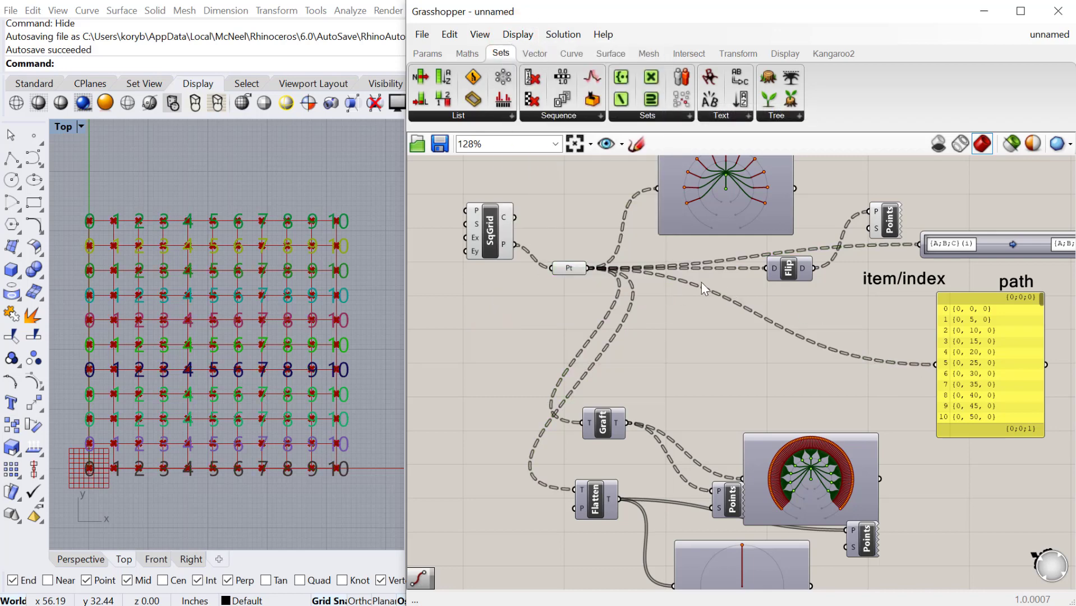
pyautogui.click(568, 279)
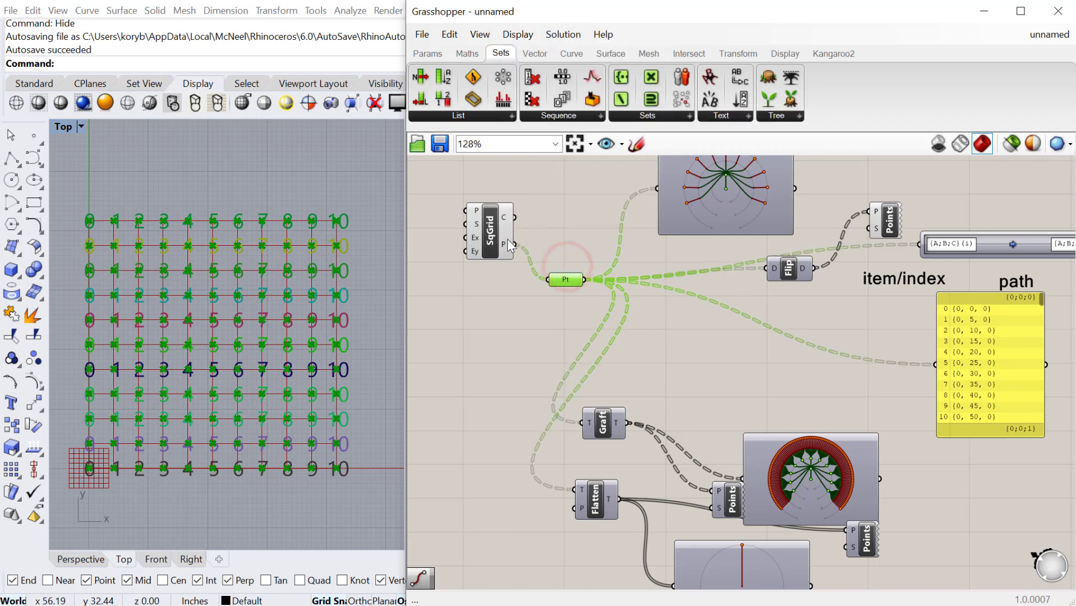
pyautogui.moveTo(755, 275)
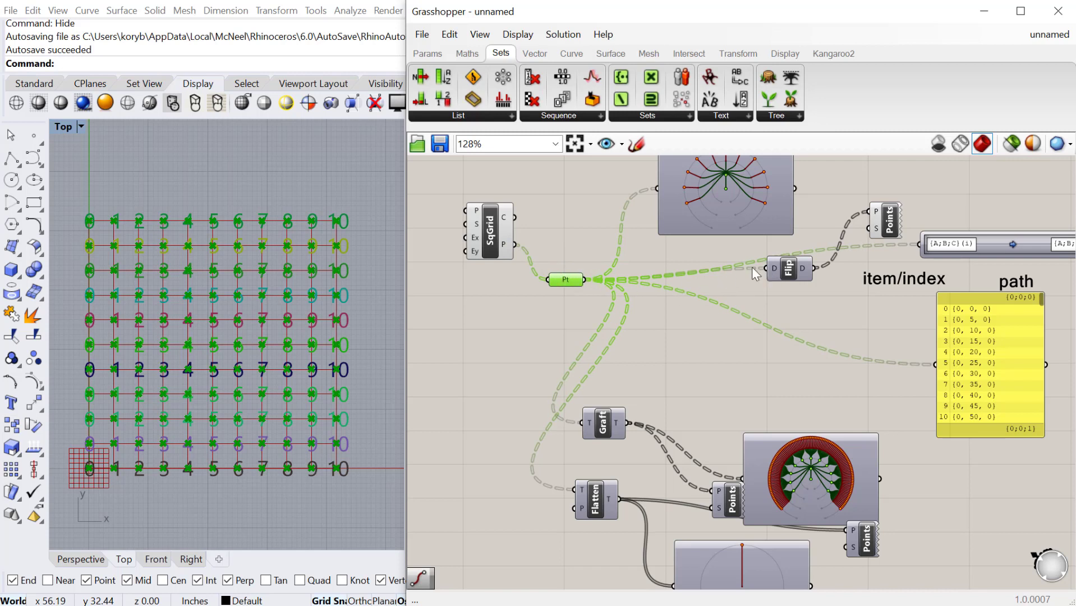
pyautogui.moveTo(729, 278)
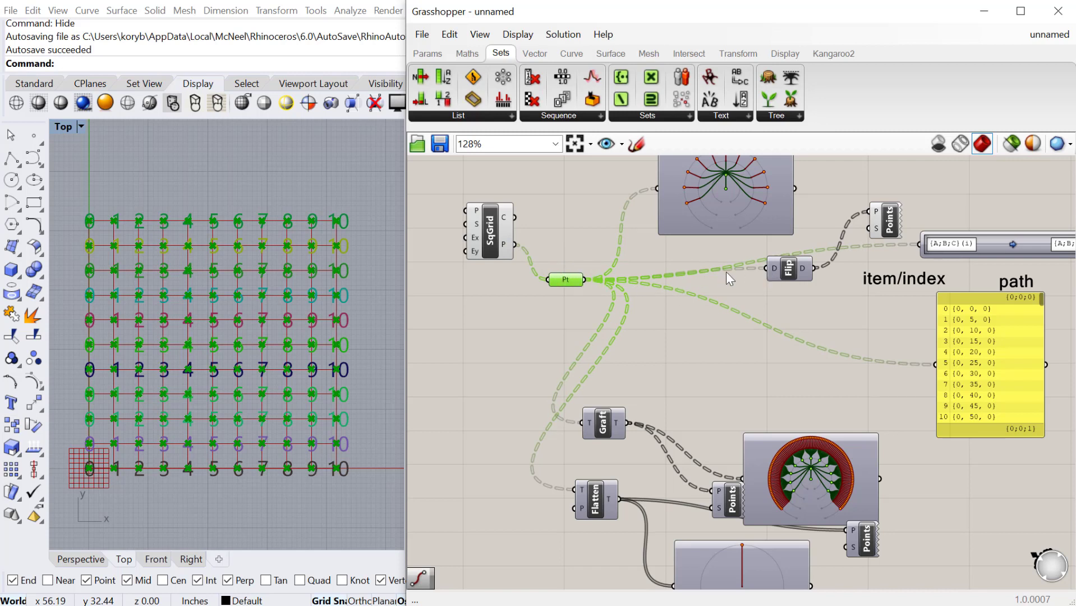